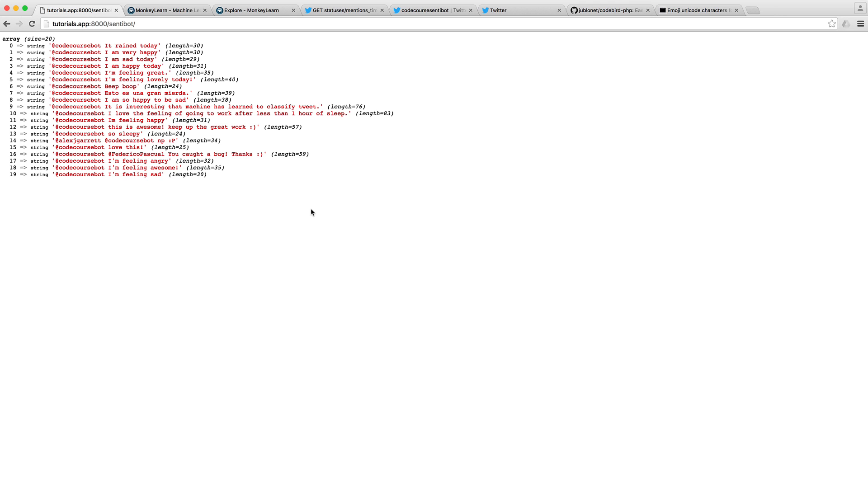
mouse_move(249, 87)
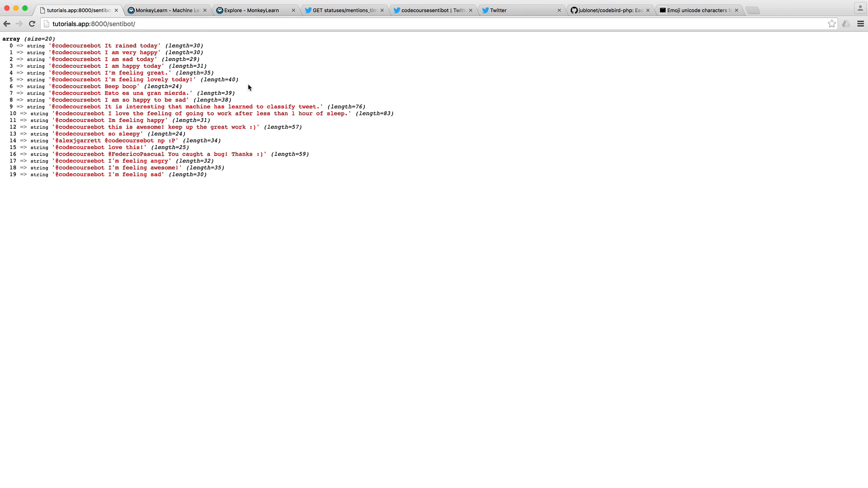
- Switch Chrome from the sentibot mentions page to the MonkeyLearn homepage tab
click(162, 10)
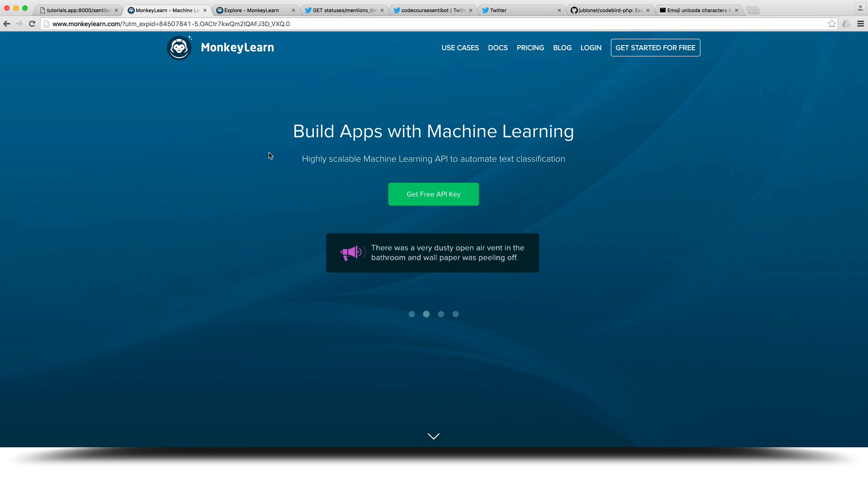
- Browse MonkeyLearn's Explore modules, look over Retail Classifier v2, and return to Explore
click(250, 10)
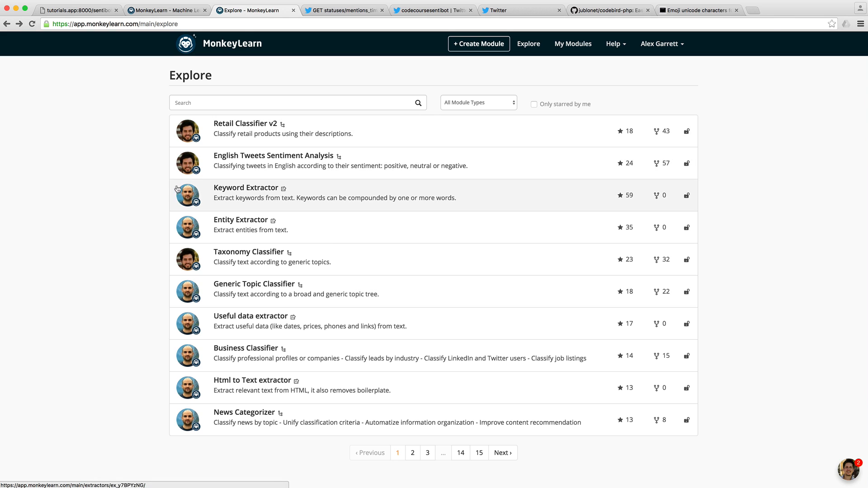
mouse_move(534, 47)
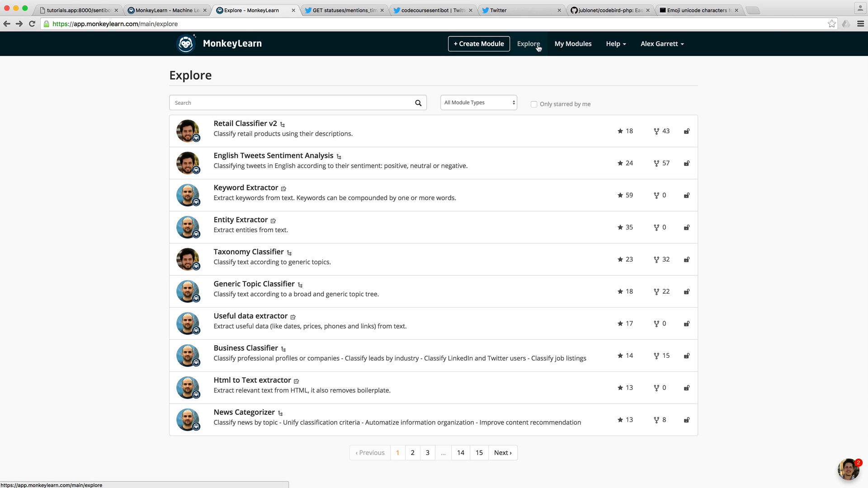
mouse_move(151, 181)
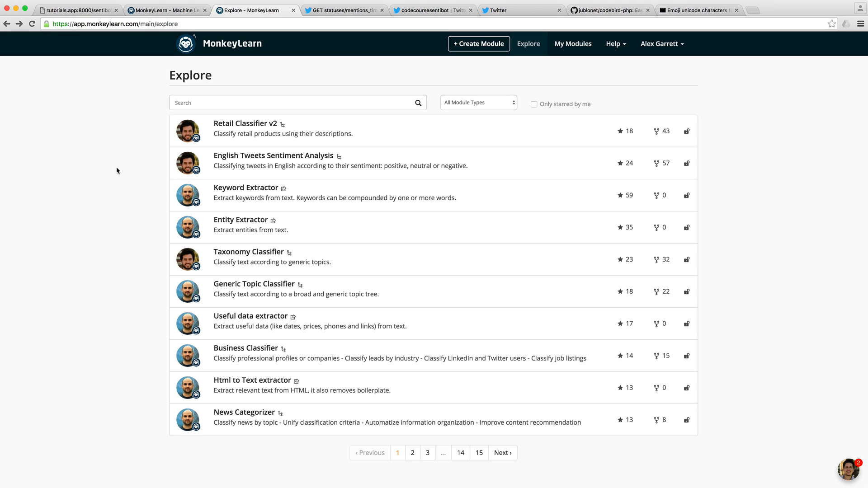
mouse_move(267, 134)
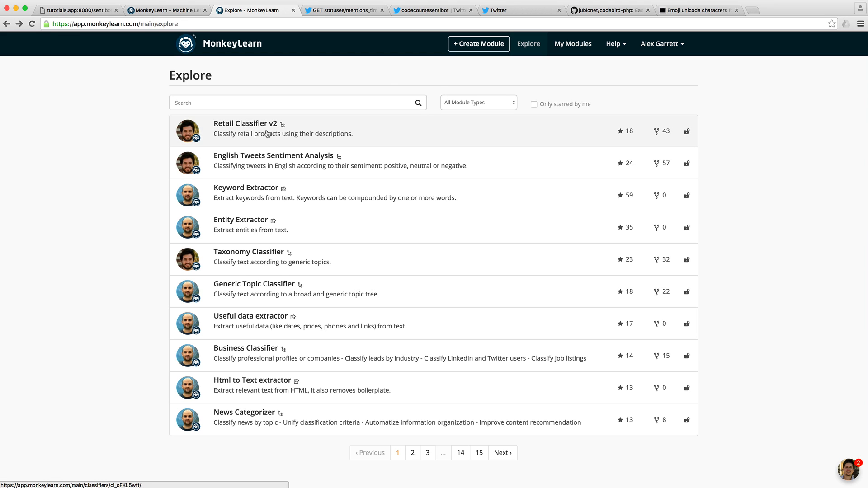
mouse_move(176, 129)
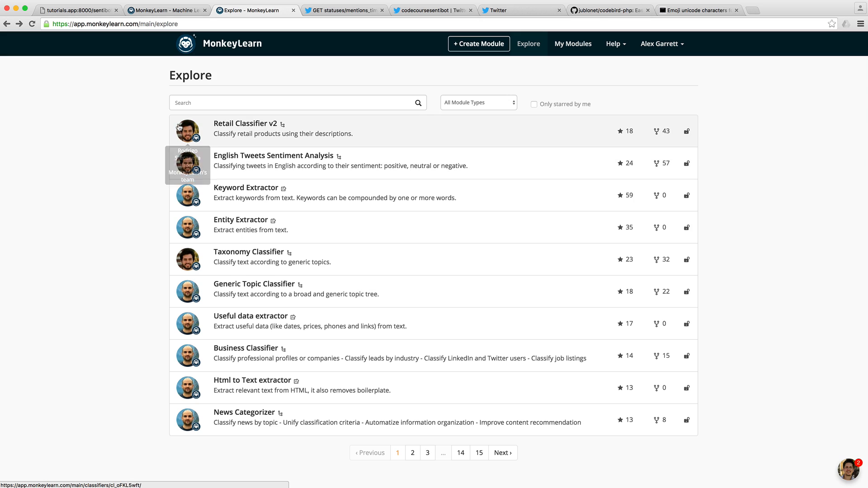
mouse_move(284, 122)
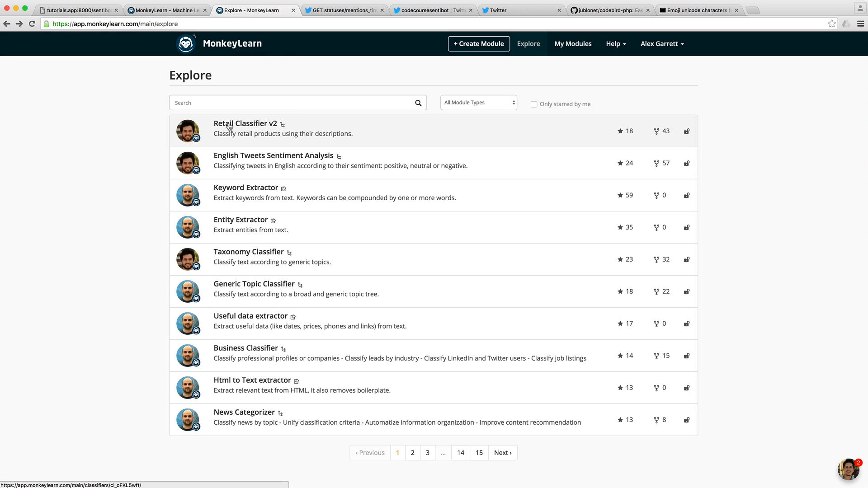
mouse_move(217, 126)
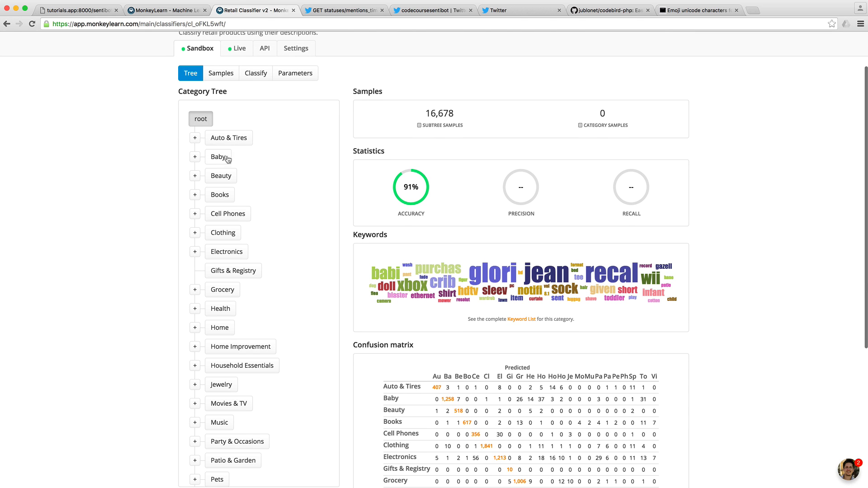
scroll(down, 3)
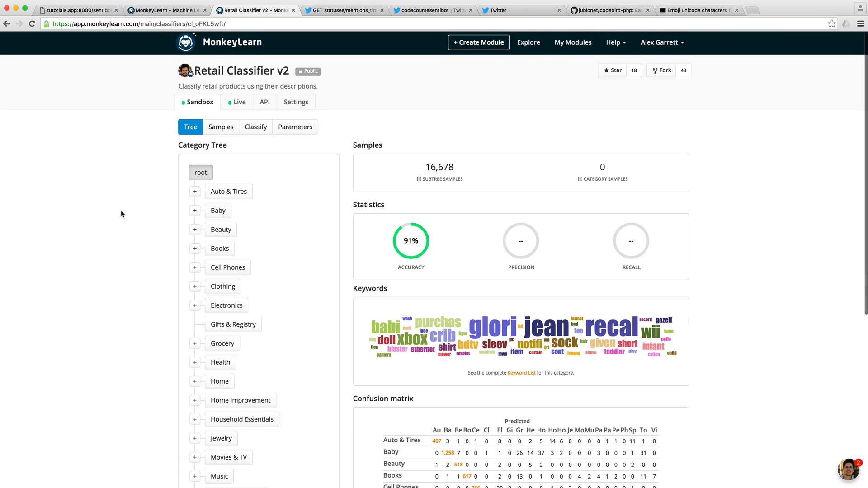
click(528, 42)
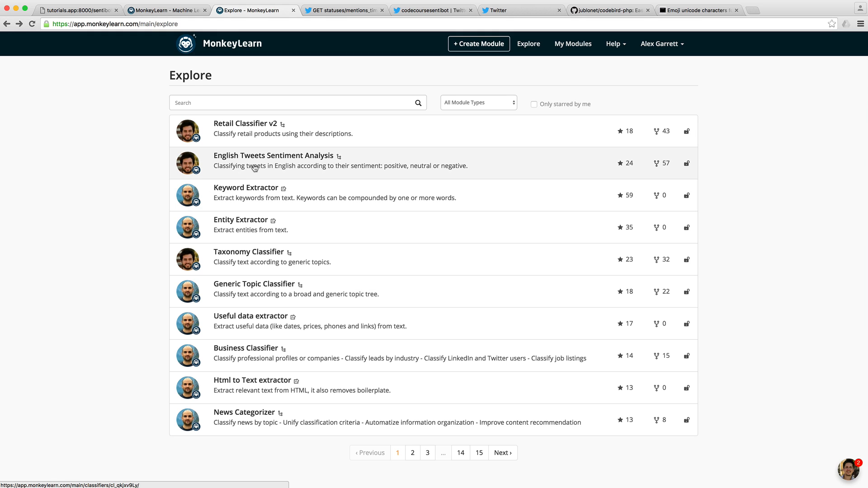
mouse_move(281, 160)
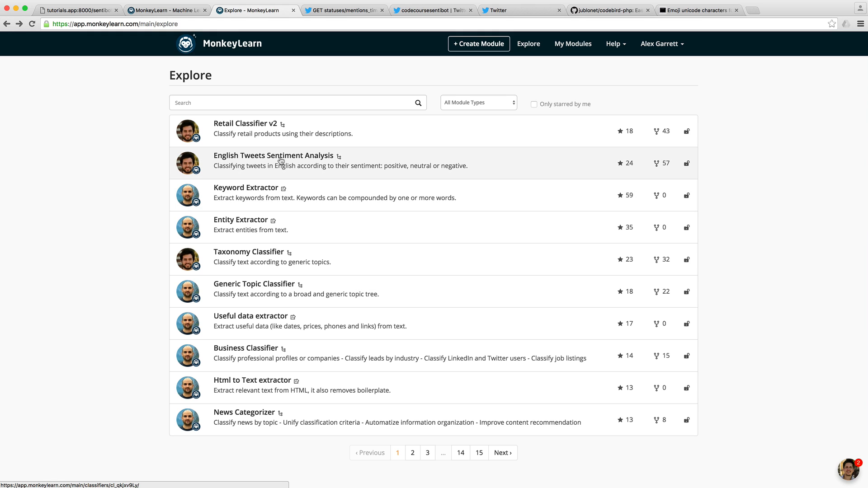
- Open English Tweets Sentiment Analysis and review its negative, neutral and positive categories
click(274, 155)
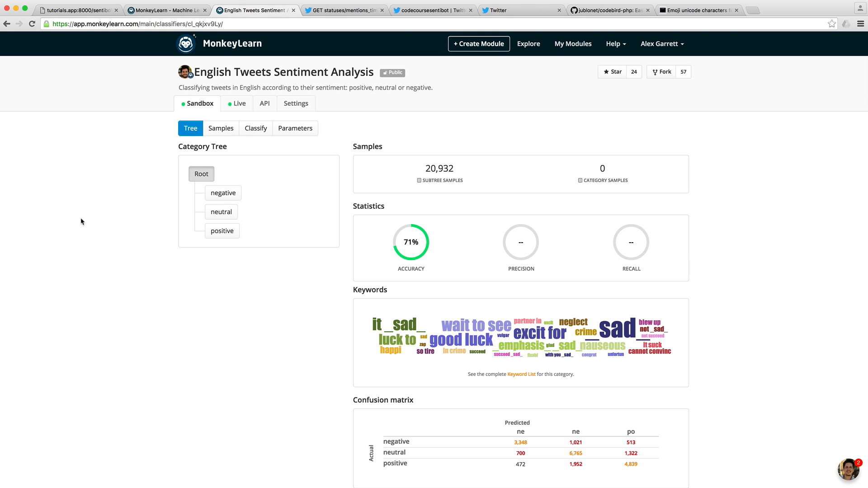
mouse_move(156, 220)
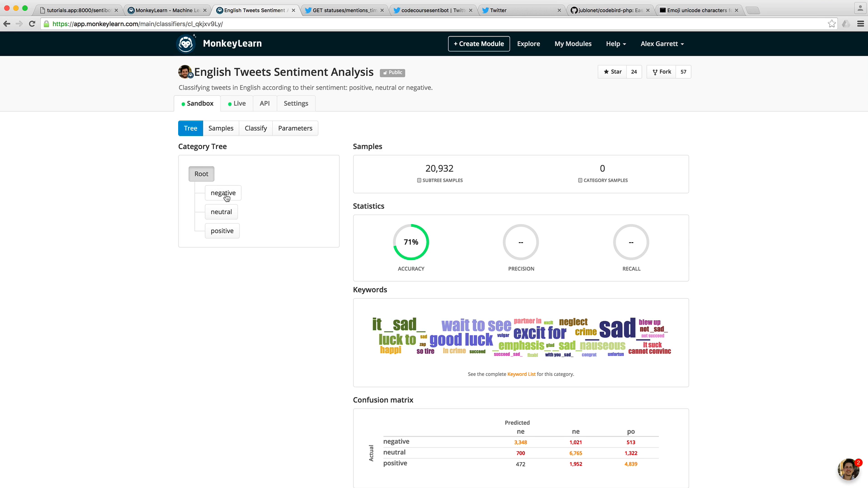
mouse_move(230, 234)
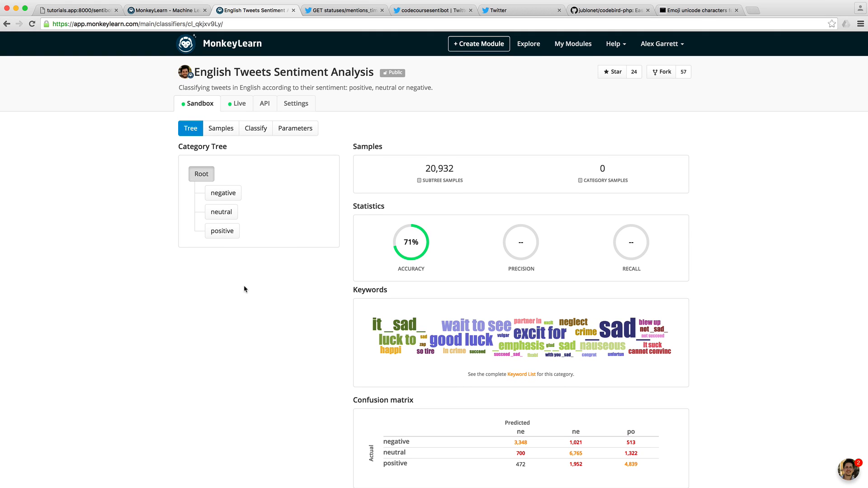
mouse_move(240, 86)
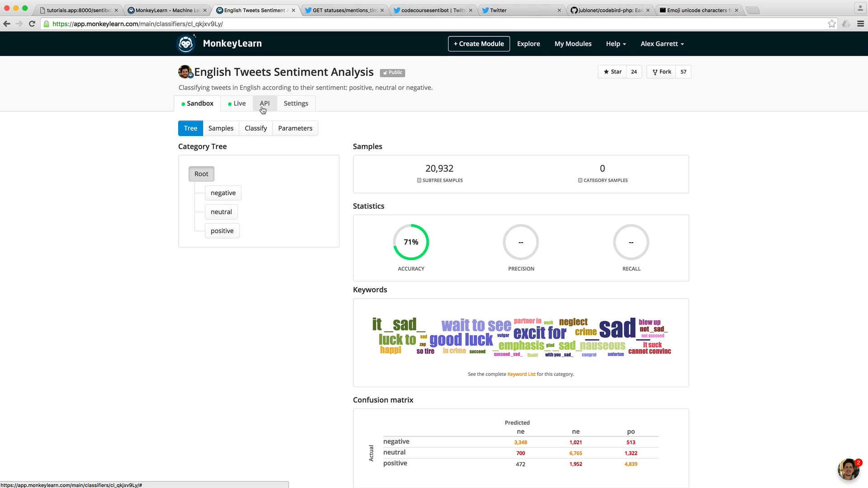
- Read the classifier's PHP classify API example, then return to the sentibot mentions page
click(264, 103)
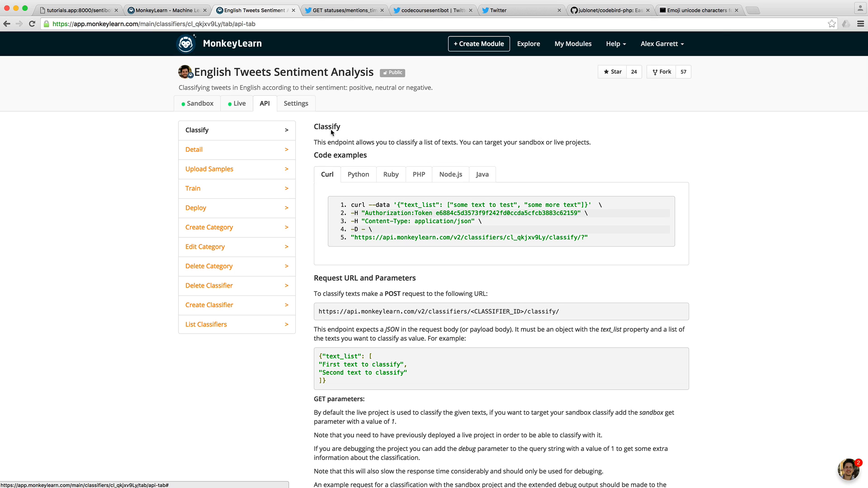
click(418, 174)
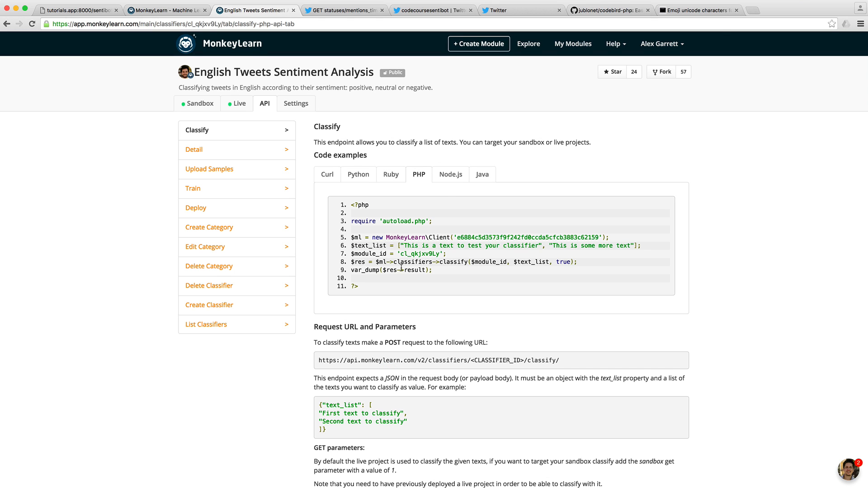
scroll(down, 3)
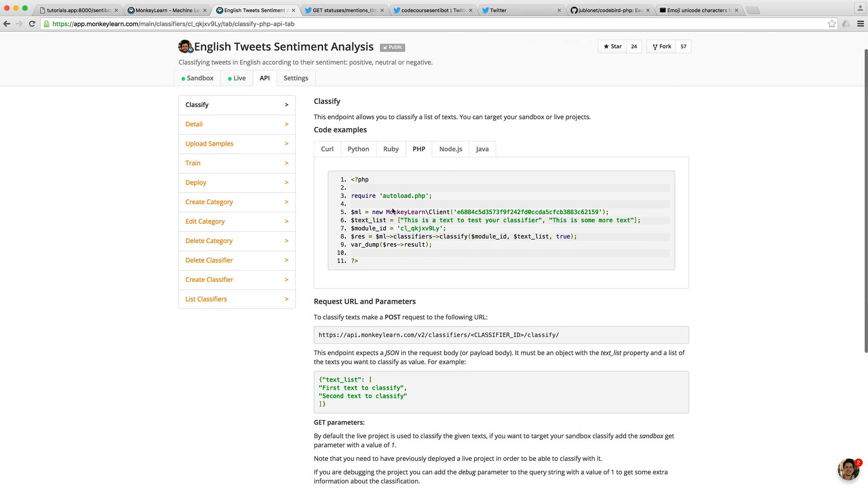
mouse_move(465, 196)
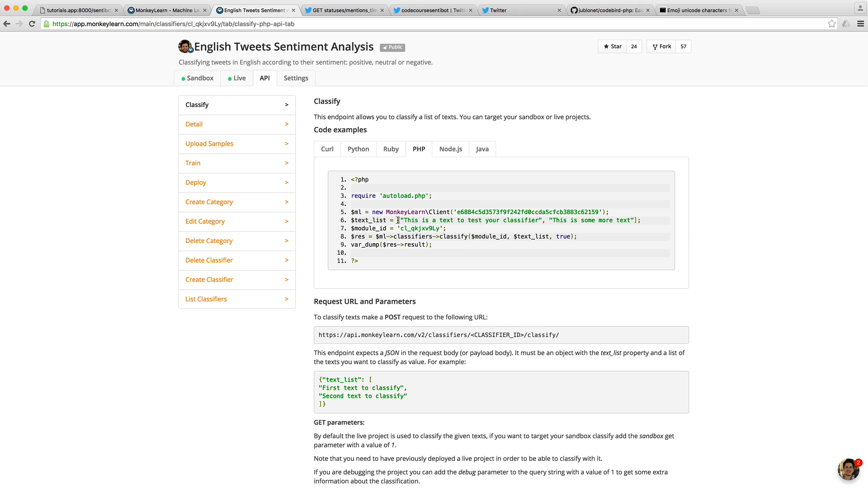
drag(399, 220, 641, 220)
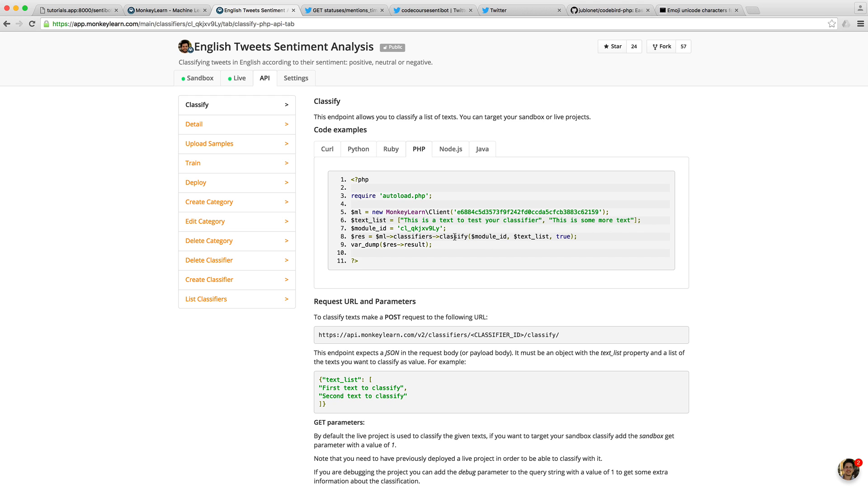
double_click(525, 236)
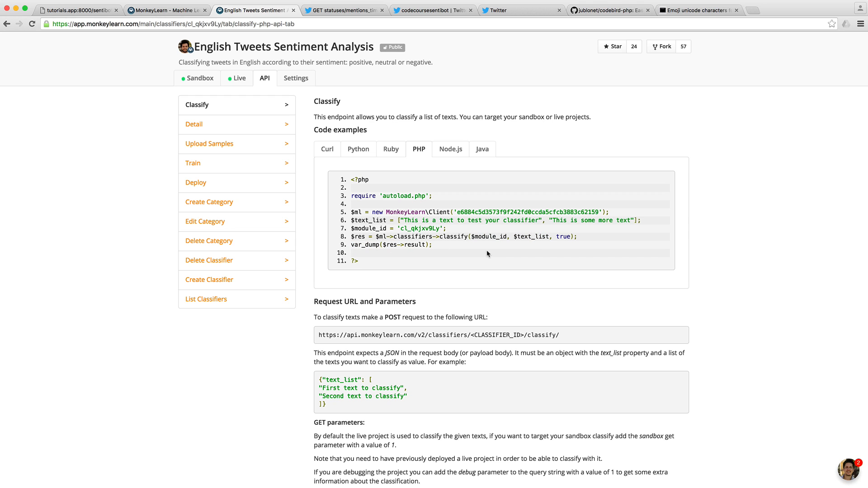
click(76, 8)
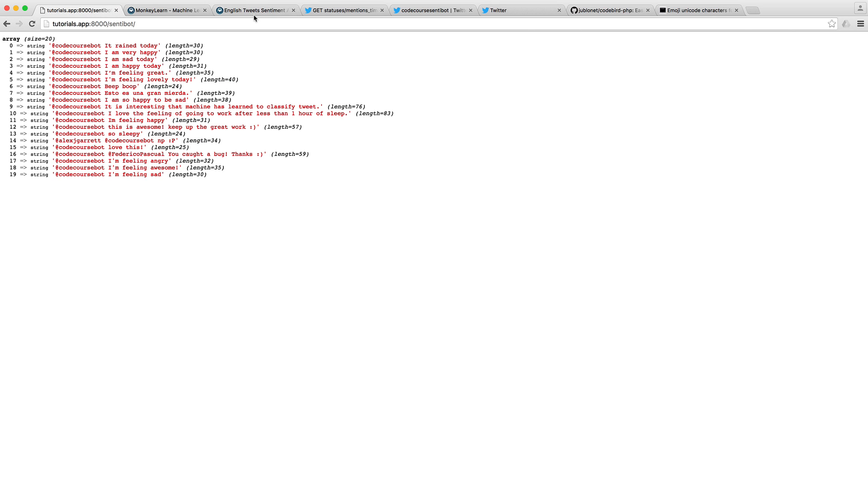
- Point the codebird-php tab at github.com/monkeylearn/monkeylearn-php
click(253, 10)
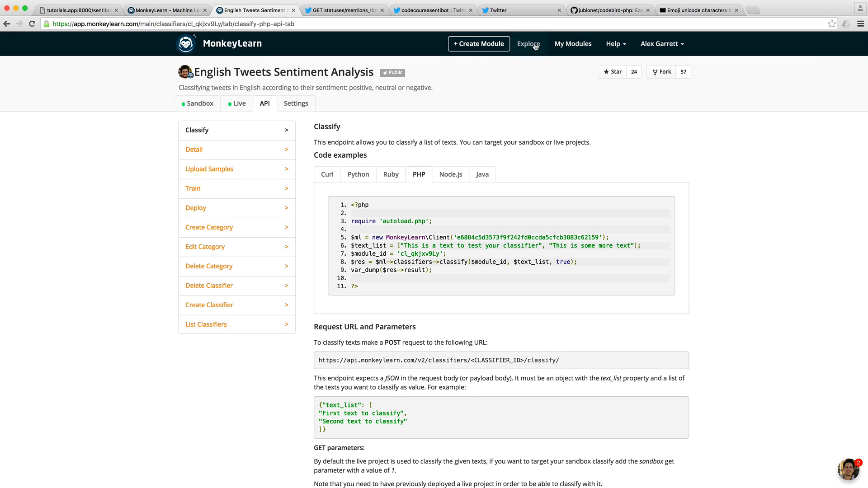
click(609, 10)
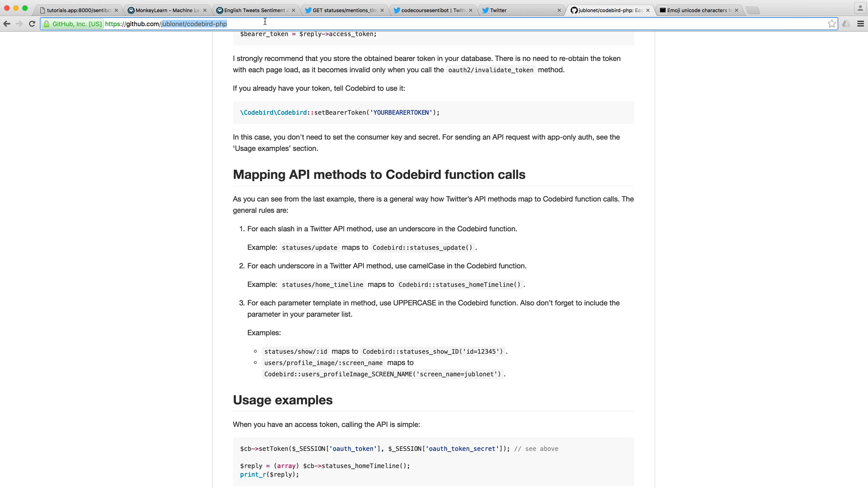
text(https://github.com/monkeylearn)
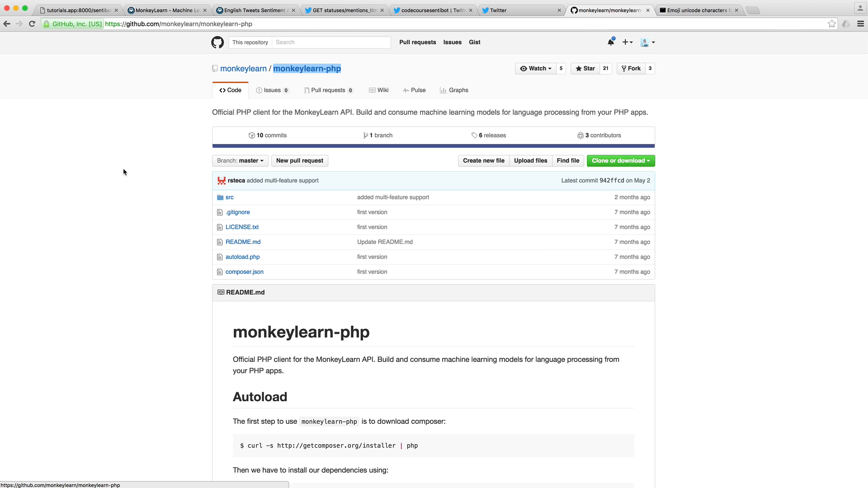
mouse_move(108, 184)
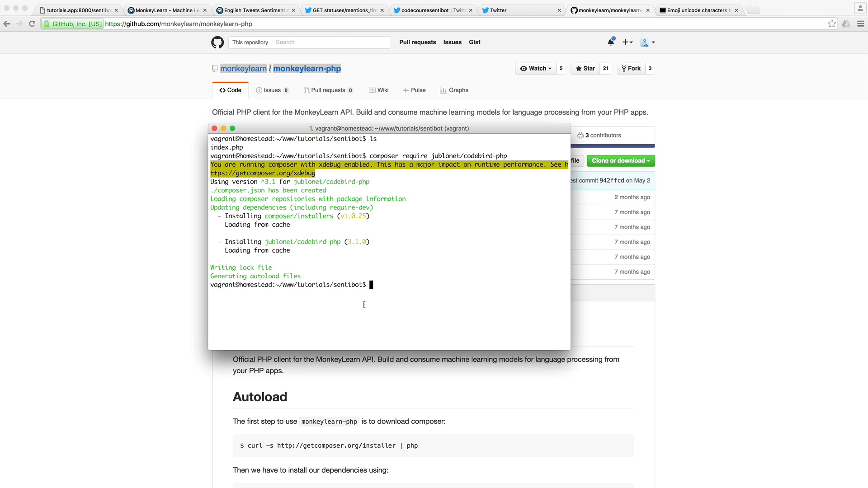
text(composer r)
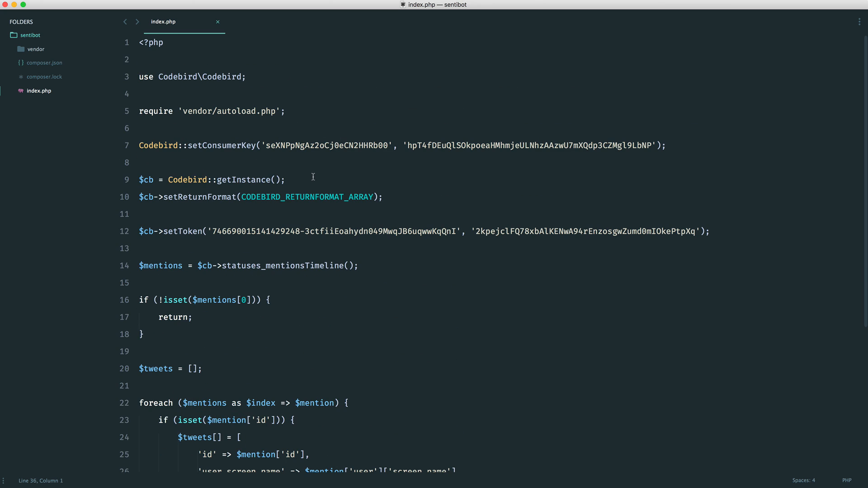
mouse_move(281, 155)
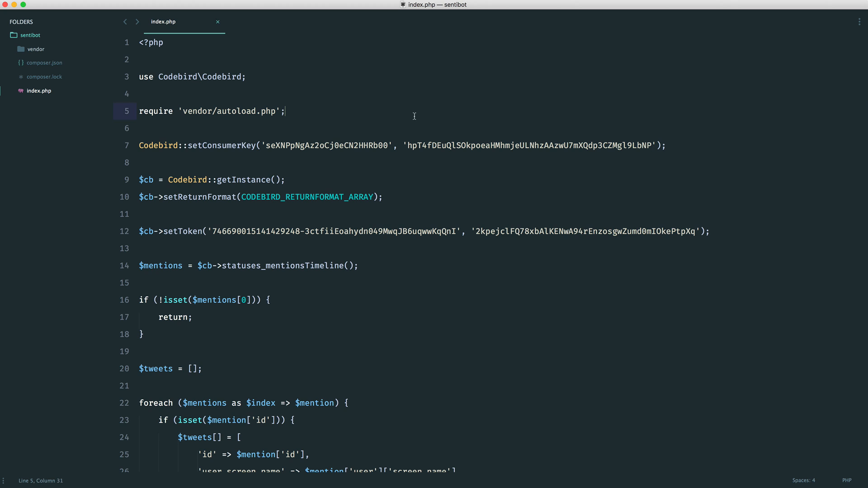
- Add `$ml = new MonkeyLearn('');` below the autoload require in index.php
text($ml)
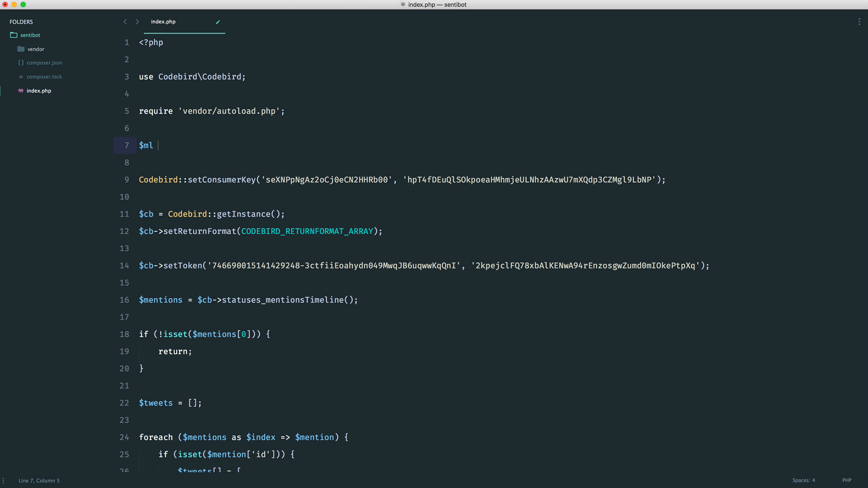
text(= new MonkeyLearn;)
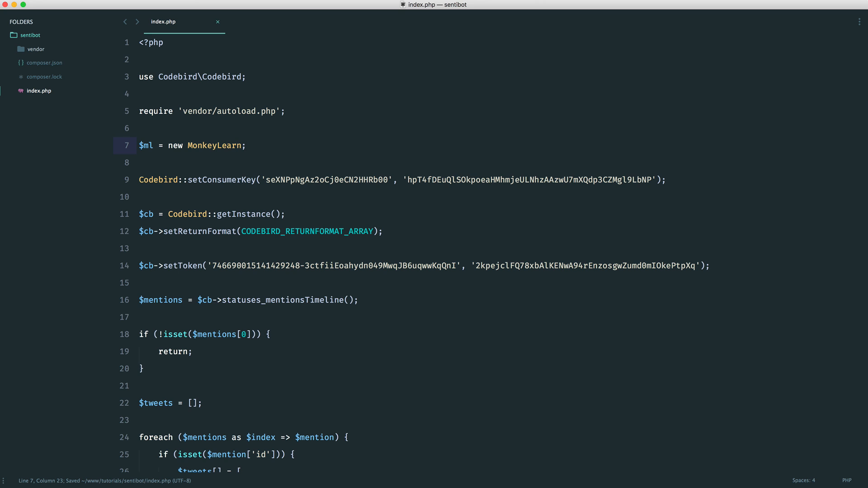
text((''))
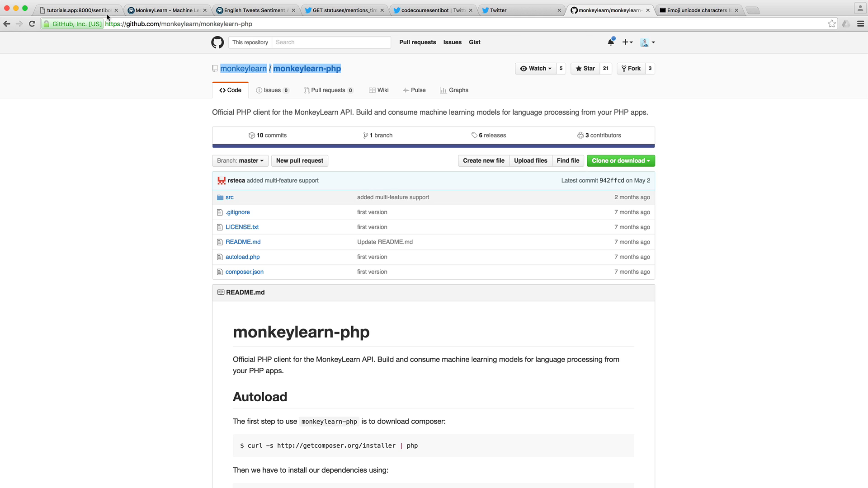
- Open the MonkeyLearn account's API Keys page and select the API token
click(246, 8)
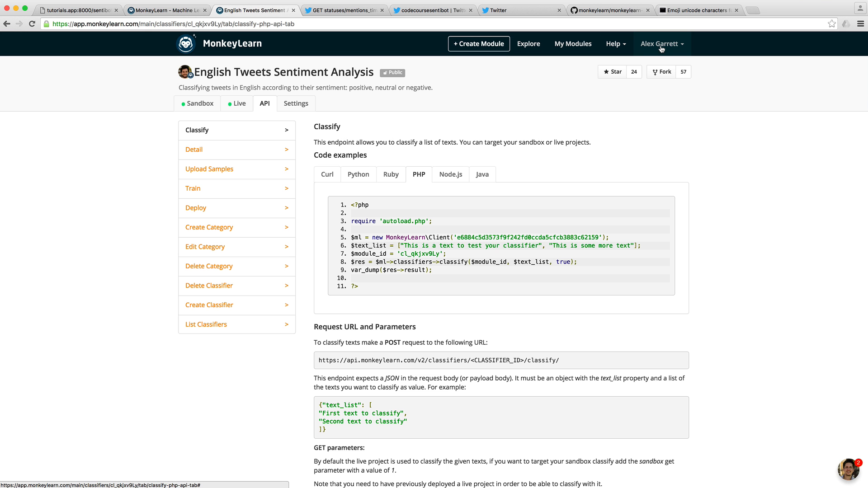
click(662, 43)
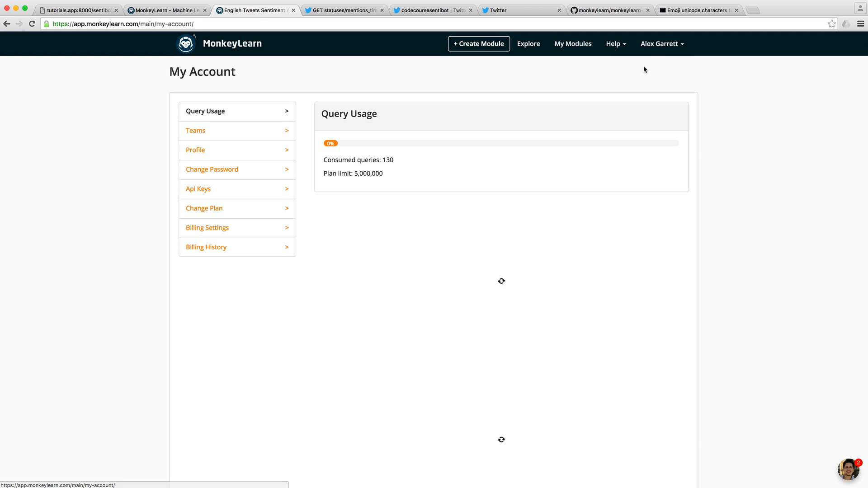
click(198, 189)
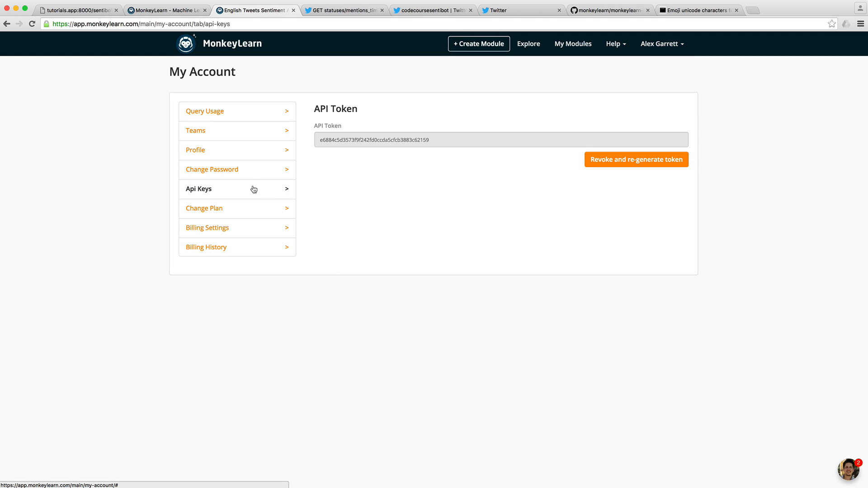
double_click(423, 139)
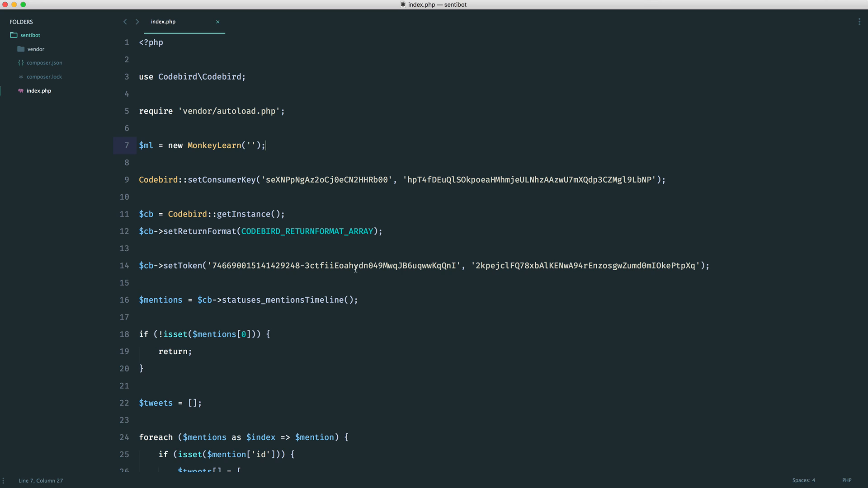
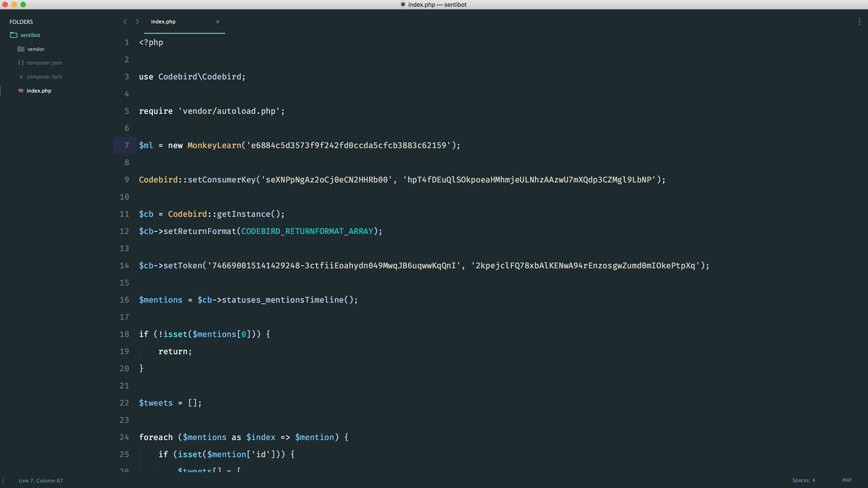
- Pass the API token to MonkeyLearn and begin `$analysis = $ml->classifiers->cla` on line 38
scroll(down, 3)
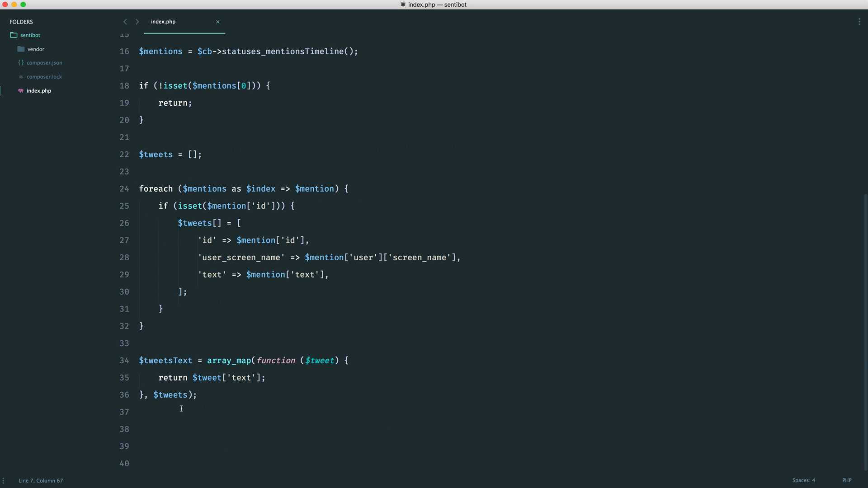
click(140, 429)
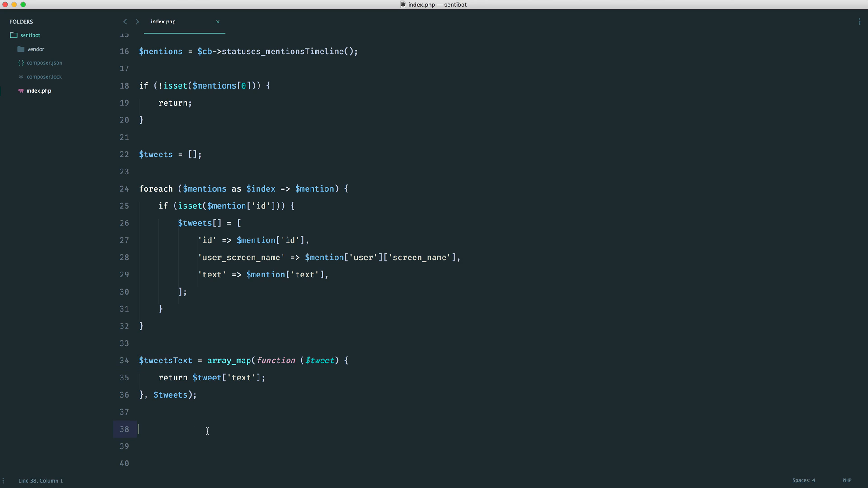
text($anal)
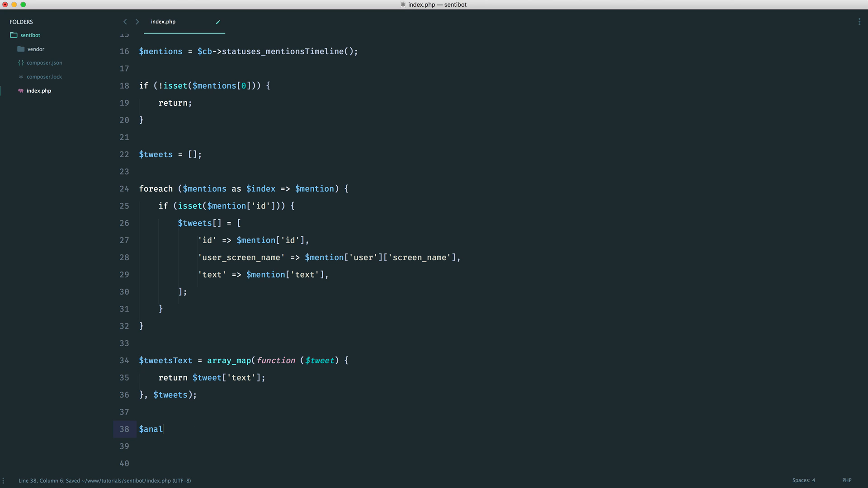
text(ysis =)
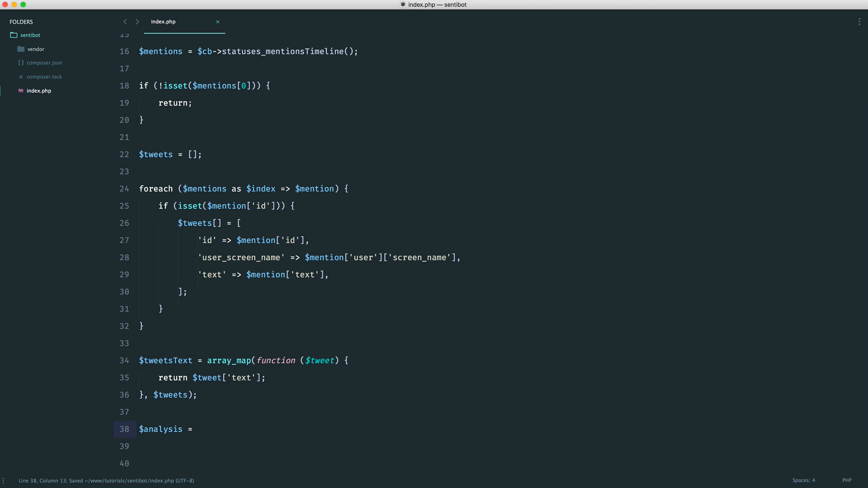
text($ml->)
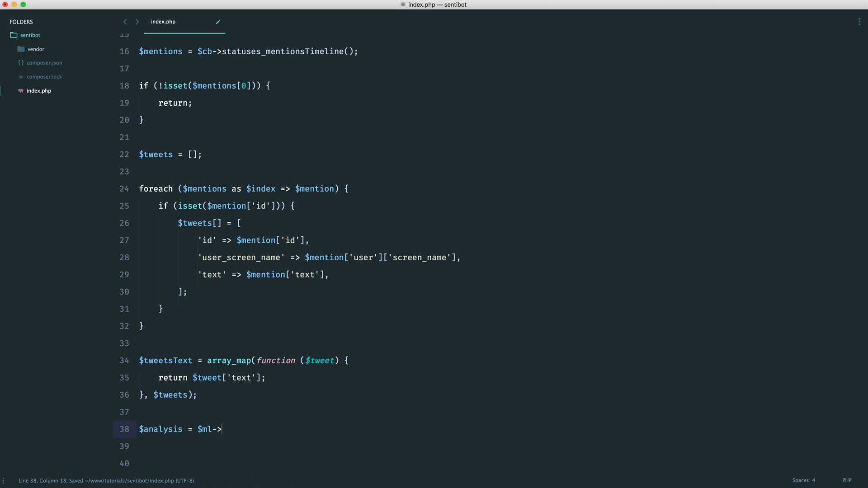
text(classifier)
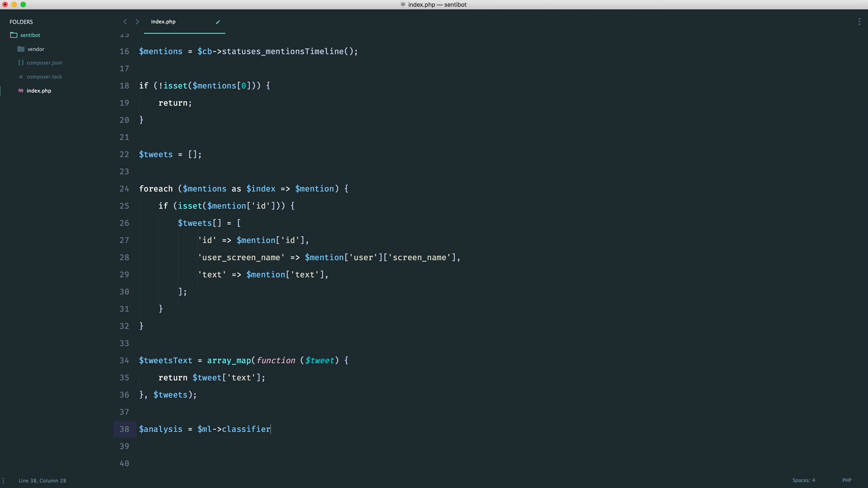
text(s->cla)
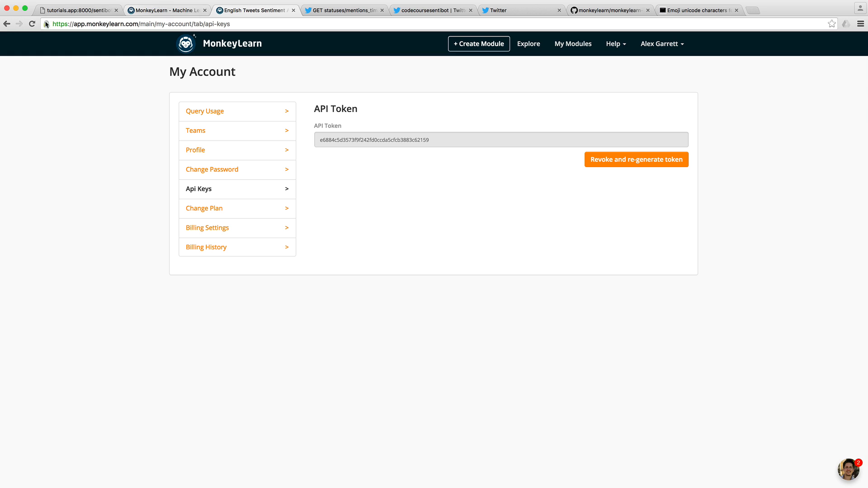
- Look up the English Tweets Sentiment Analysis PHP example to find its classifier ID
click(528, 44)
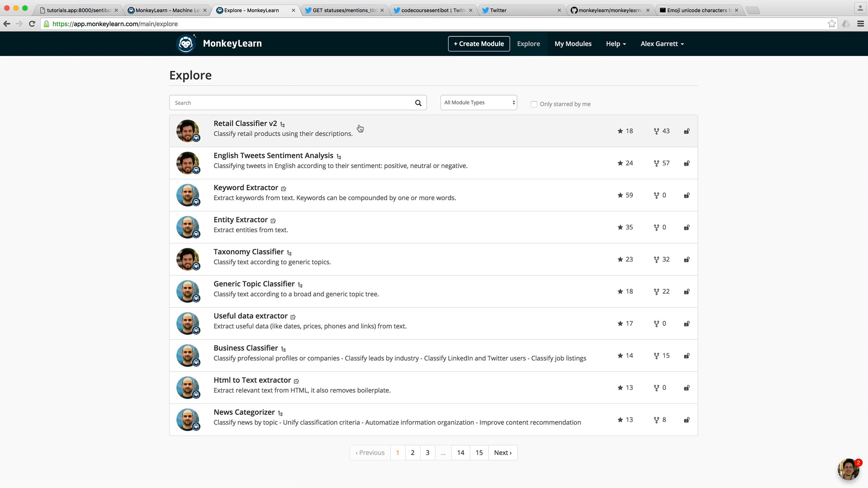
click(273, 155)
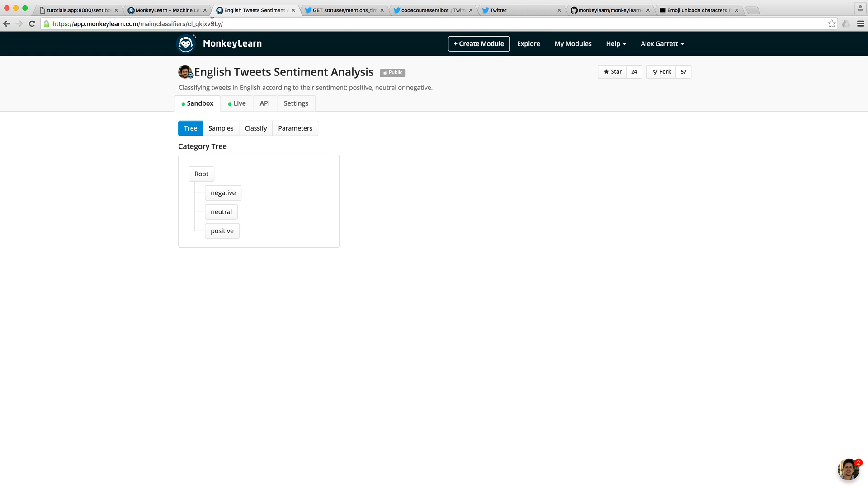
click(265, 104)
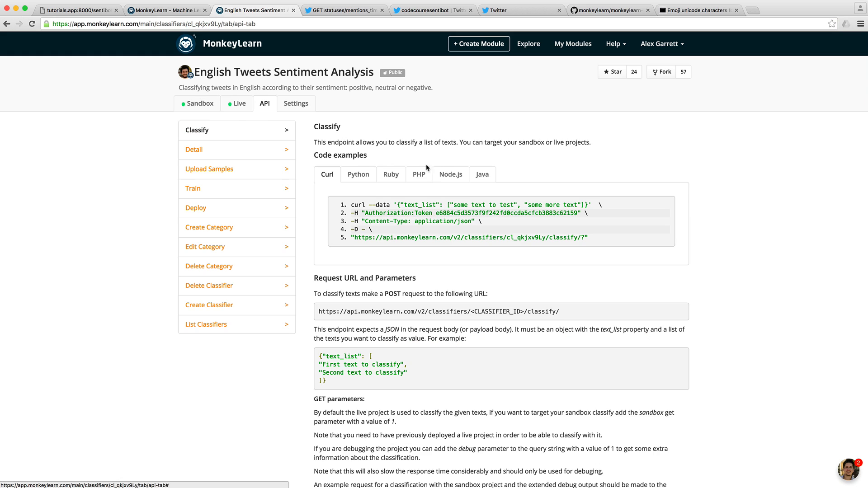
click(419, 174)
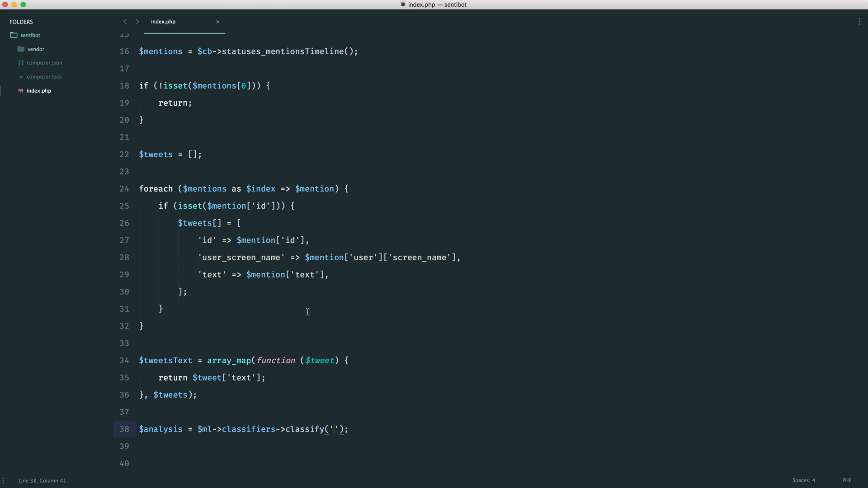
- Complete `classify('cl_qkjxv9Ly', $tweetsText, true)` and start a `var_dump($analysis)` line
text(cl_qkjxv9Ly)
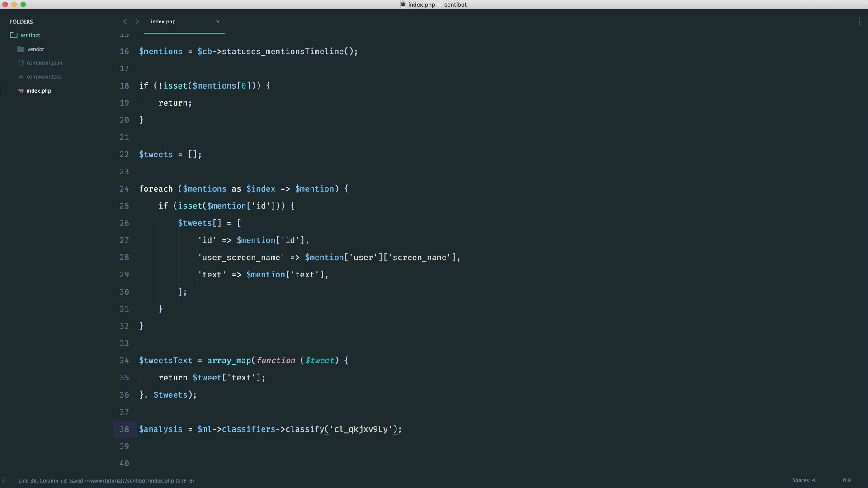
text(,)
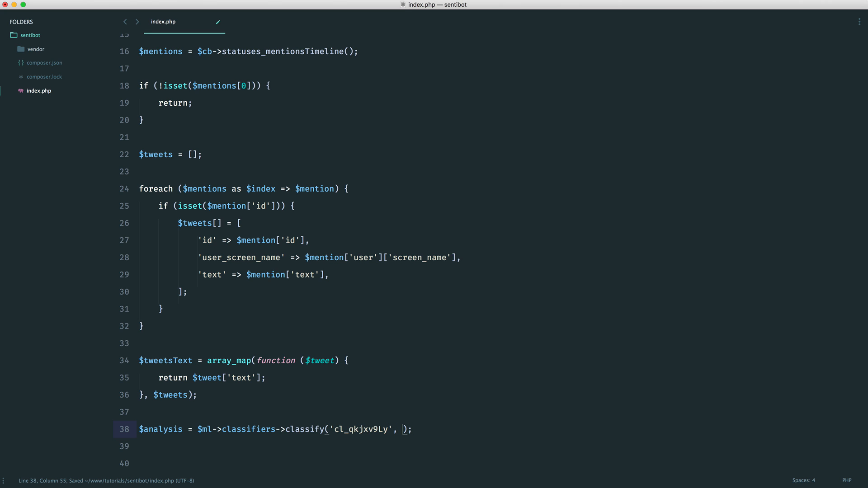
text($tweetsText, true)
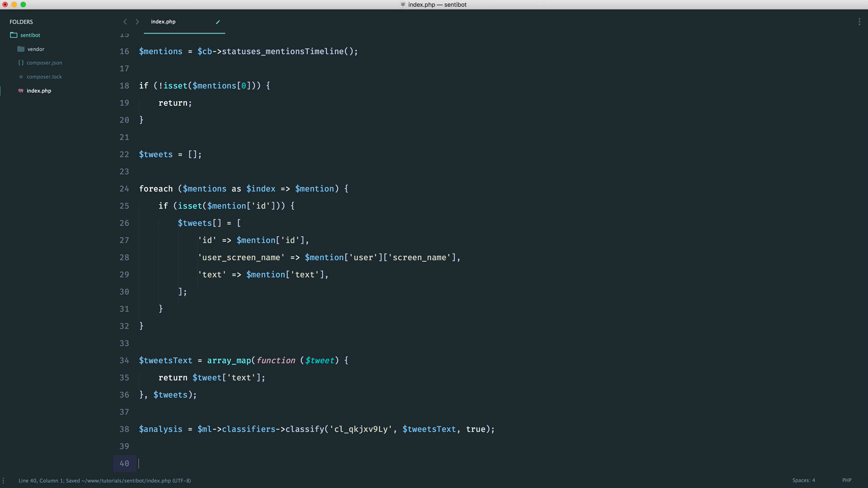
text(var_dump($an)
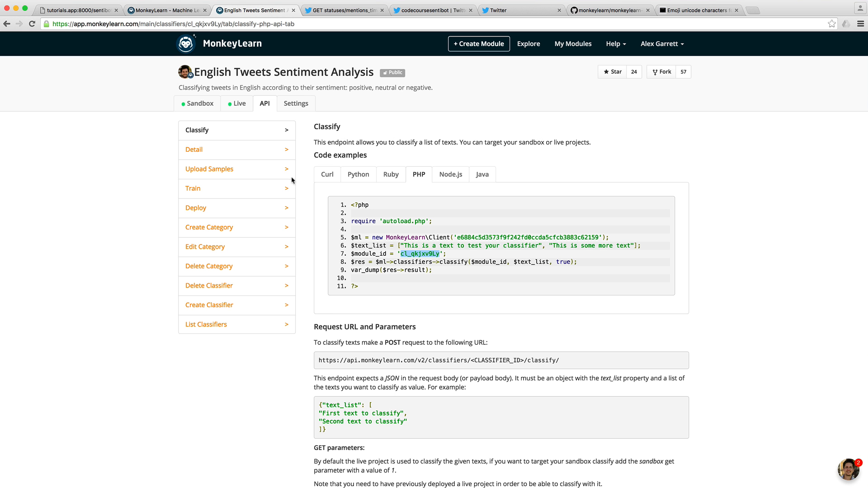
click(81, 9)
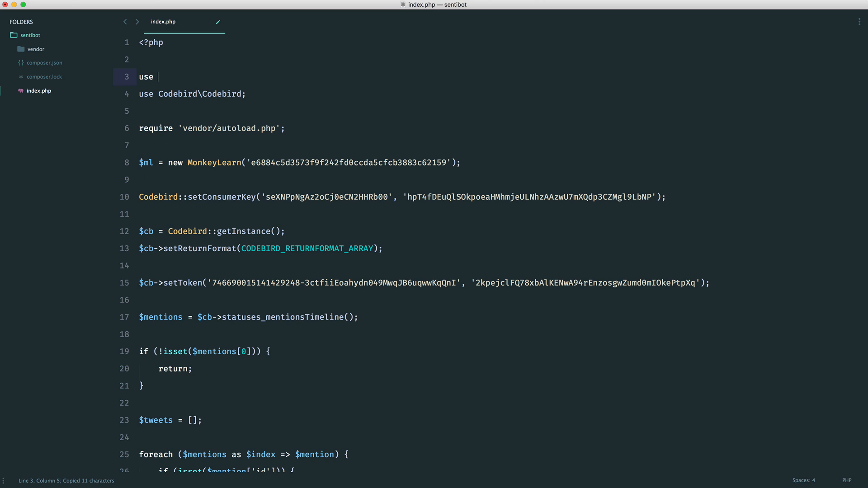
- Complete the import line as use MonkeyLearn\Client; at the top of index.php
text(MonkeyLearn\Clien)
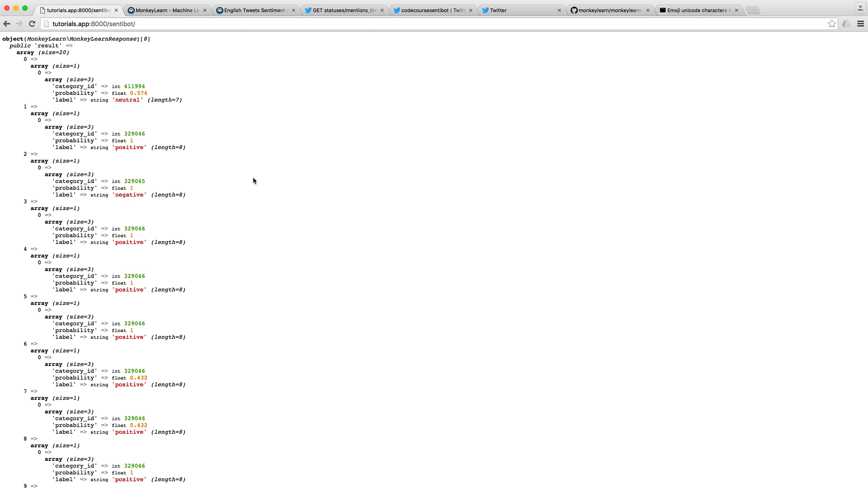
mouse_move(141, 94)
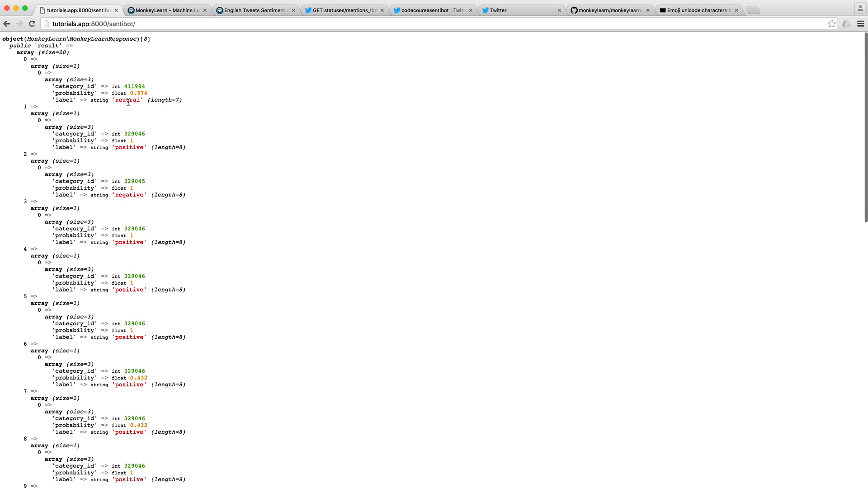
mouse_move(134, 112)
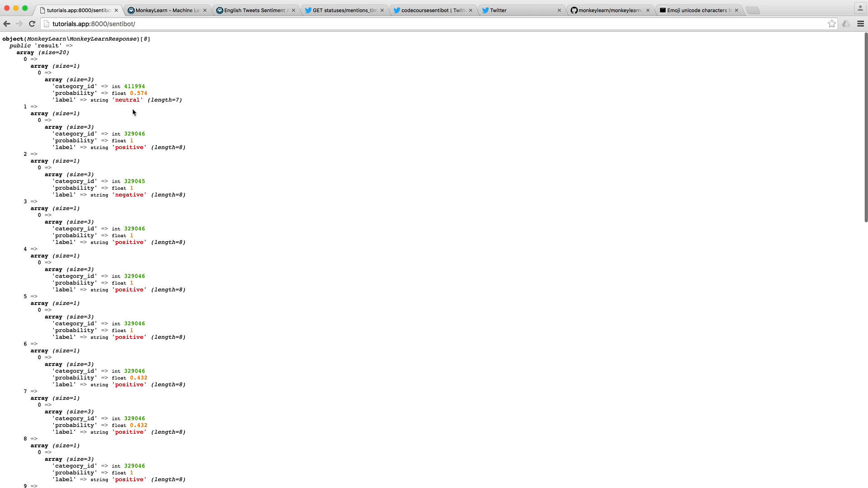
- Review the dumped classification results, then return to the MonkeyLearn classifier's API page
scroll(down, 3)
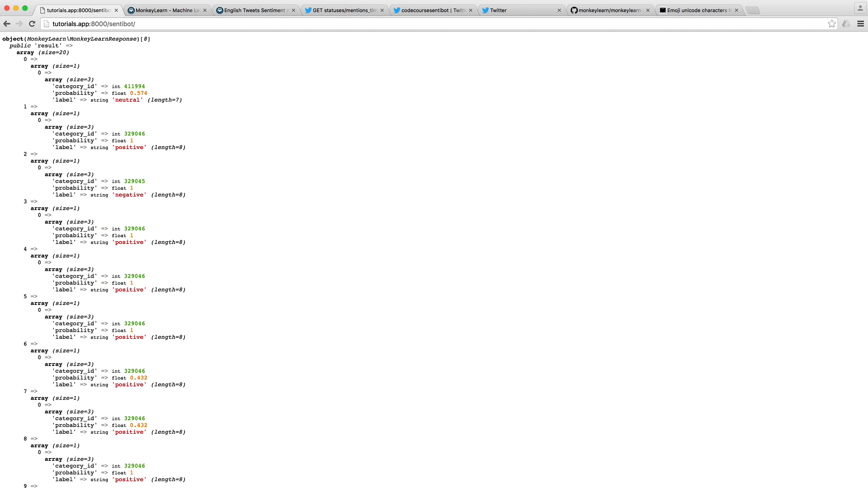
click(257, 8)
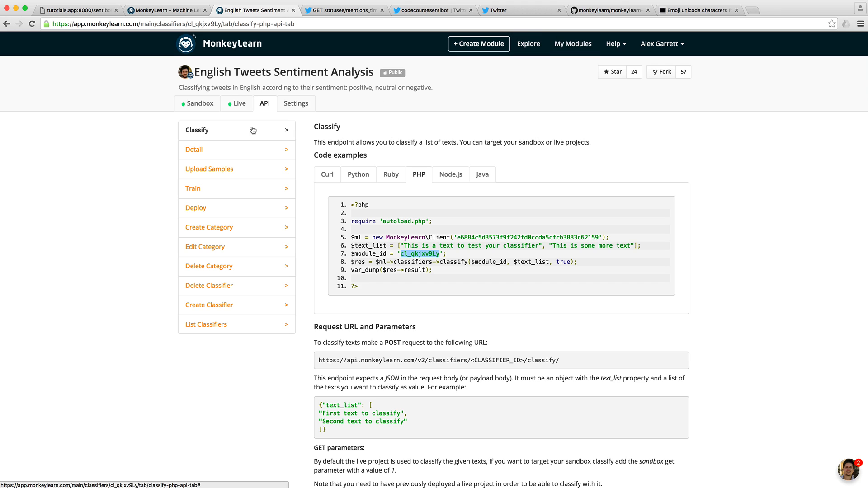
- Open the classifier's Sandbox overview showing negative, neutral and positive categories
click(200, 103)
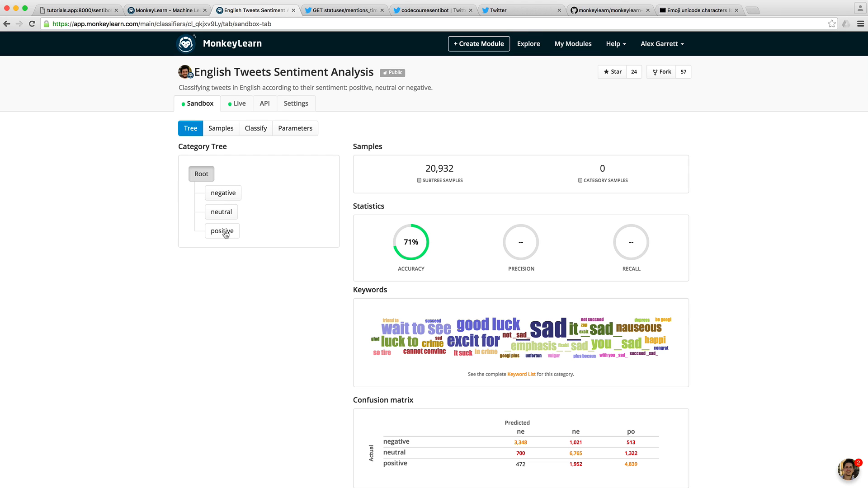
mouse_move(140, 239)
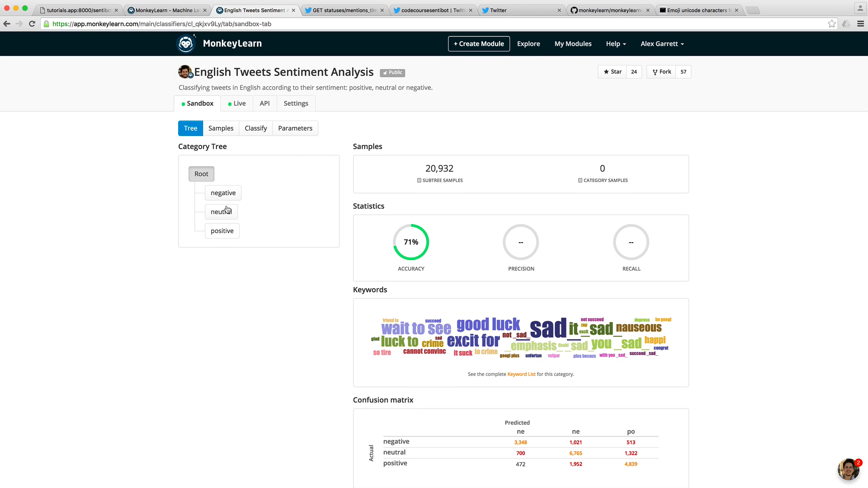
mouse_move(213, 196)
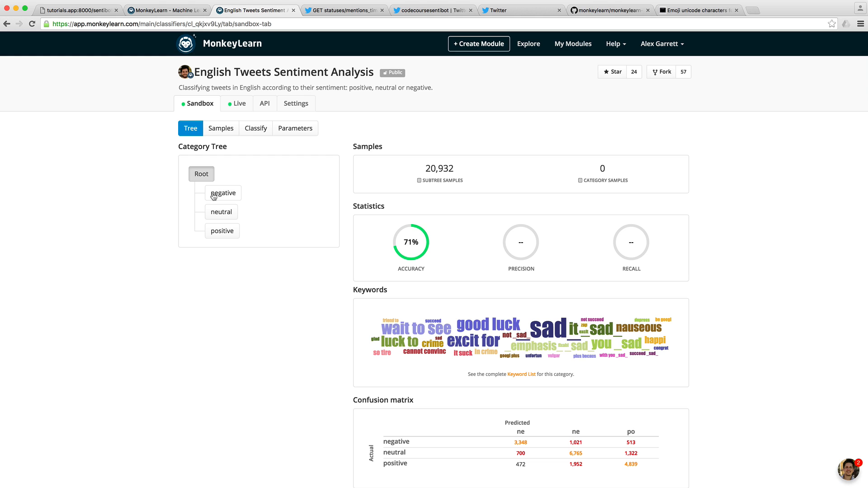
mouse_move(229, 231)
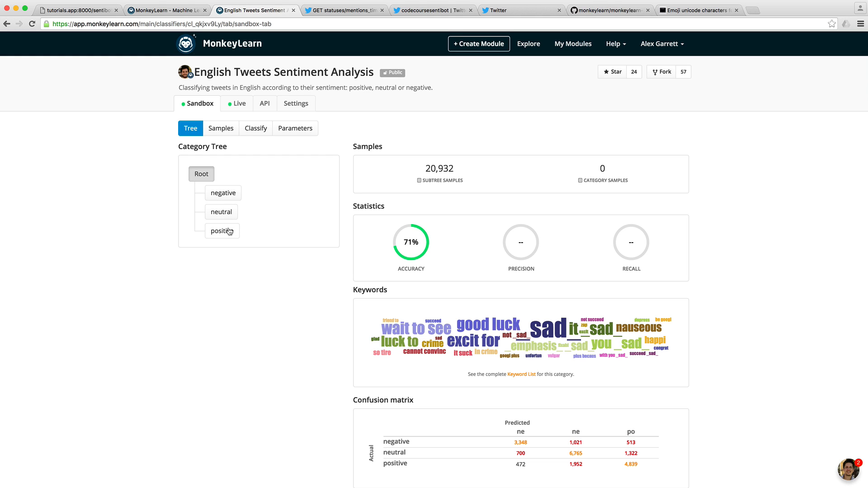
mouse_move(120, 241)
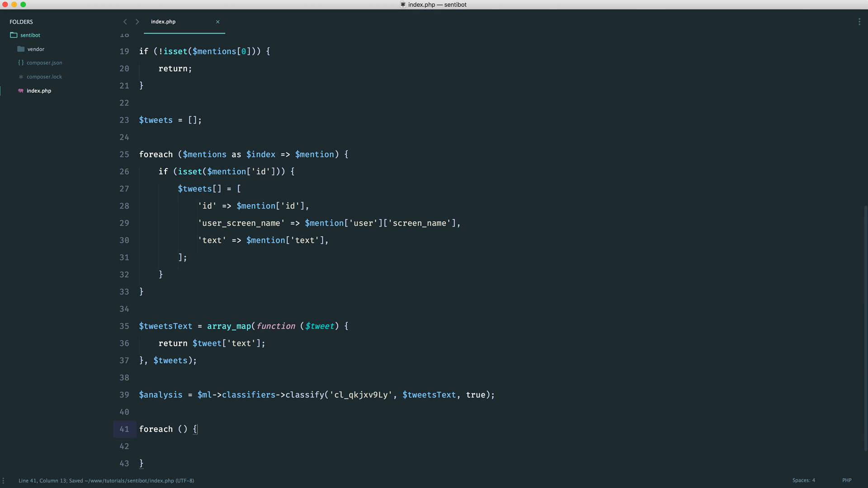
- Write the foreach header over $tweets as $index => $tweet and save index.php
text($tweets as $index =>)
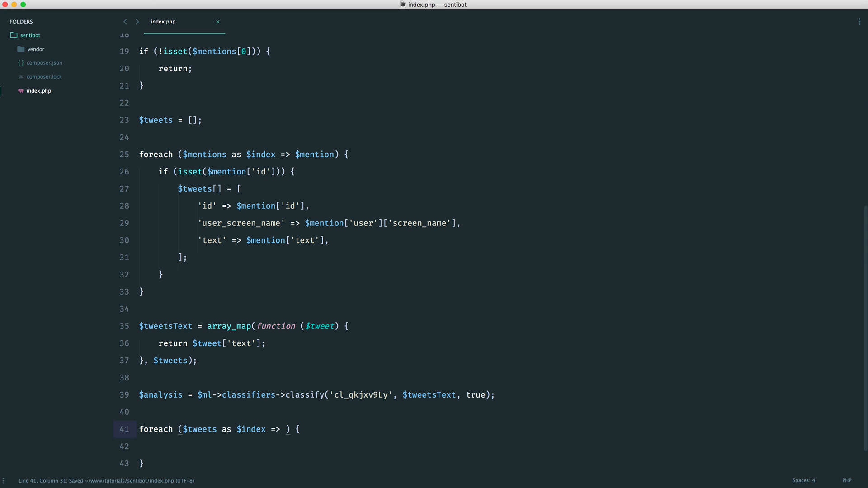
scroll(down, 3)
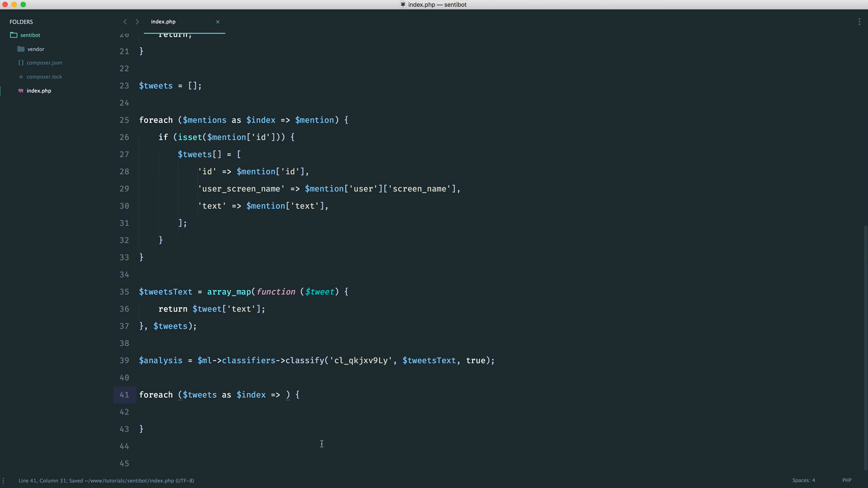
text($tweet)
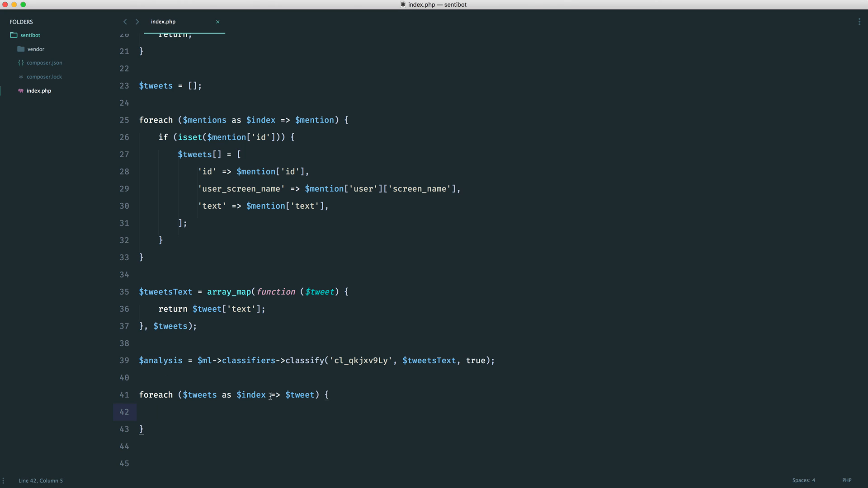
key(cmd+s)
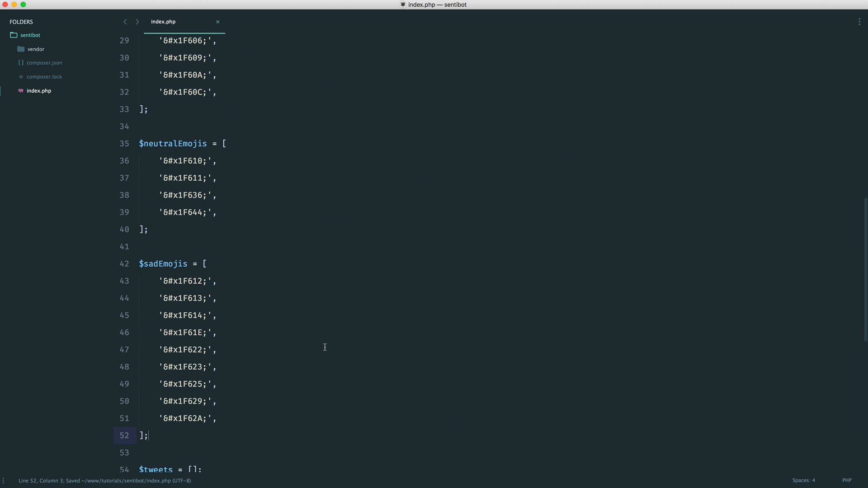
mouse_move(331, 336)
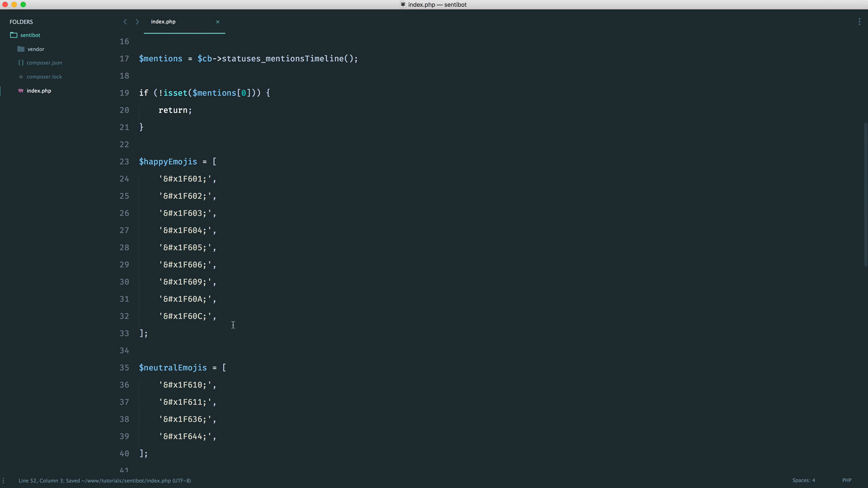
- Insert the $happyEmojis, $neutralEmojis and $sadEmojis arrays above $tweets and save
click(215, 162)
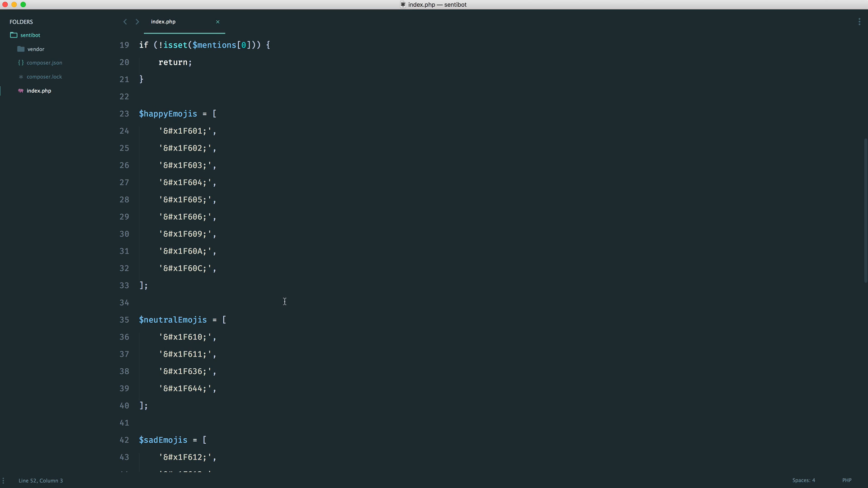
mouse_move(264, 301)
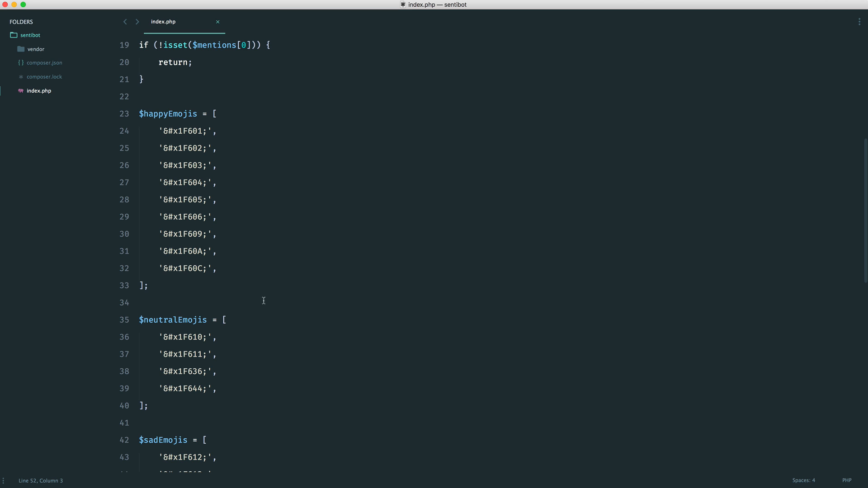
click(217, 114)
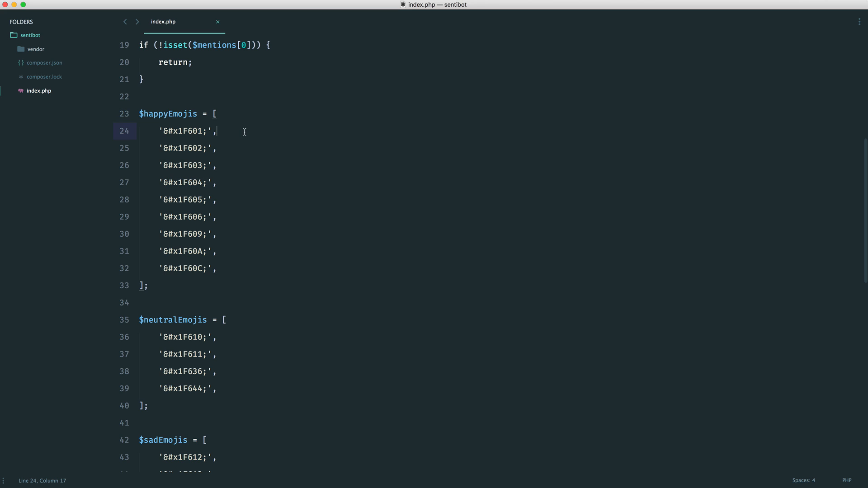
click(141, 96)
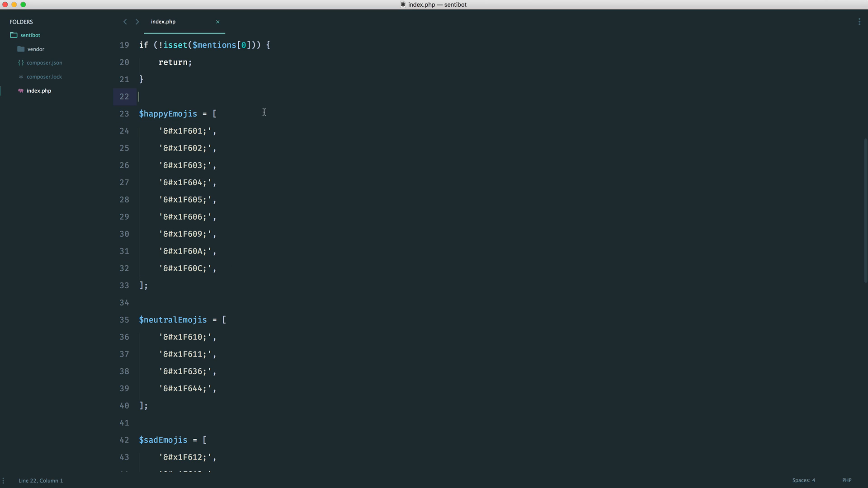
key(cmd+s)
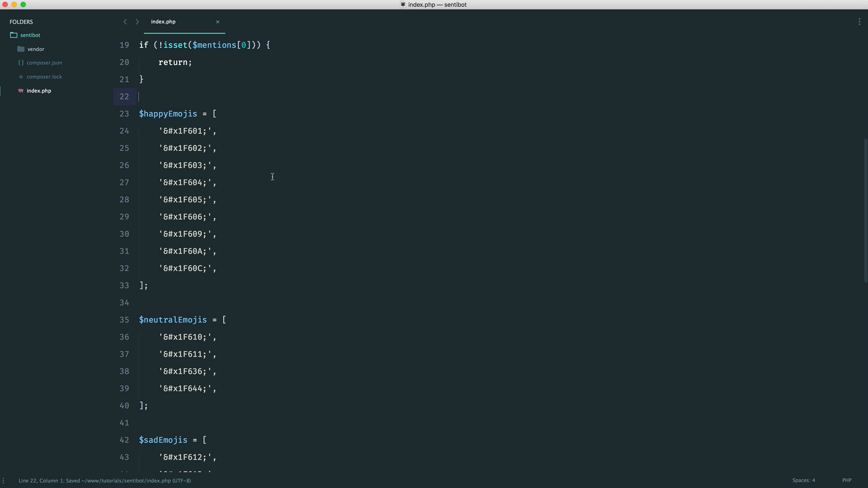
scroll(down, 3)
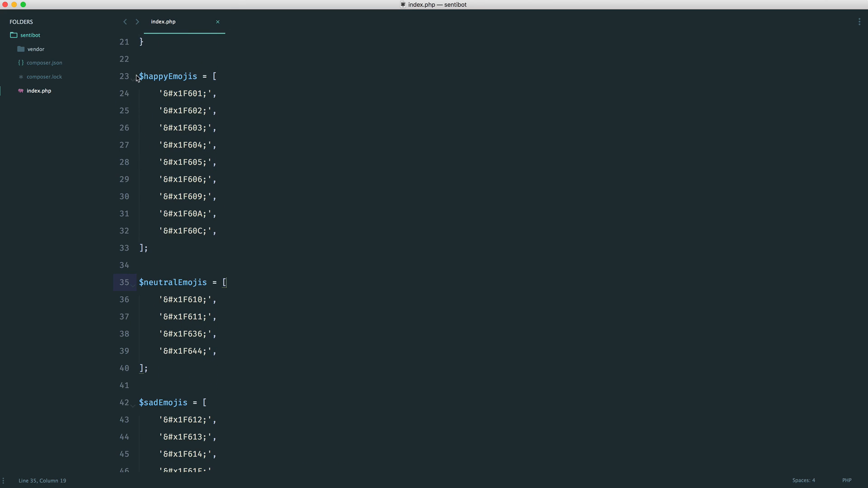
click(149, 248)
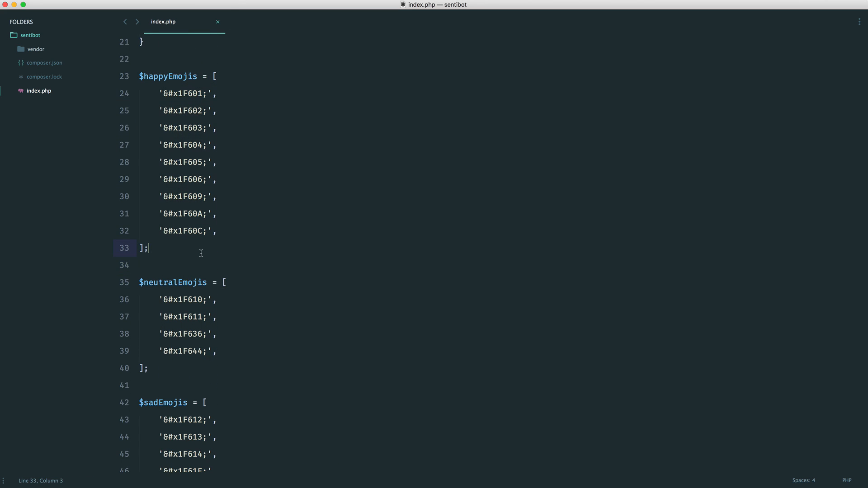
mouse_move(299, 256)
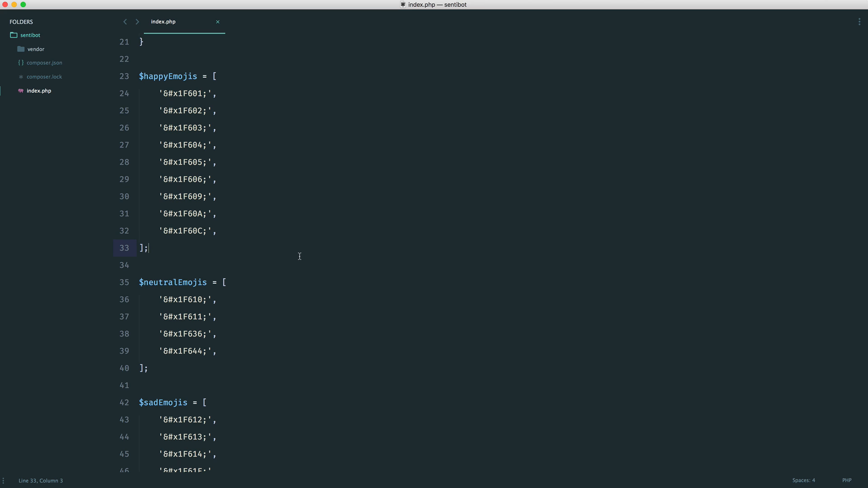
scroll(down, 3)
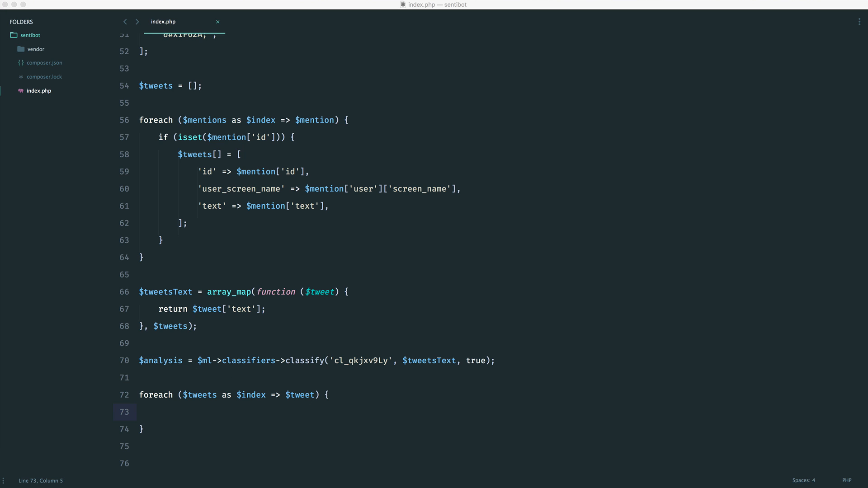
mouse_move(261, 427)
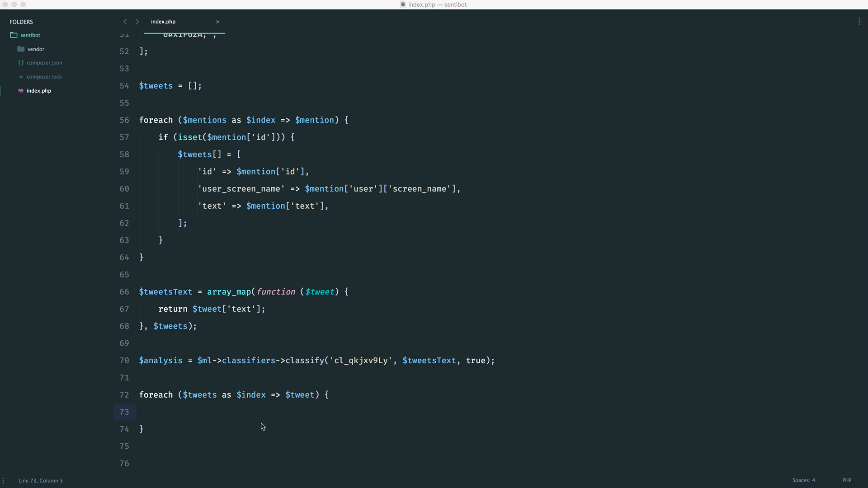
- Add switch (strtolower($analysis->result[$index][0])) in the loop and check the dumped result structure
text(switch ())
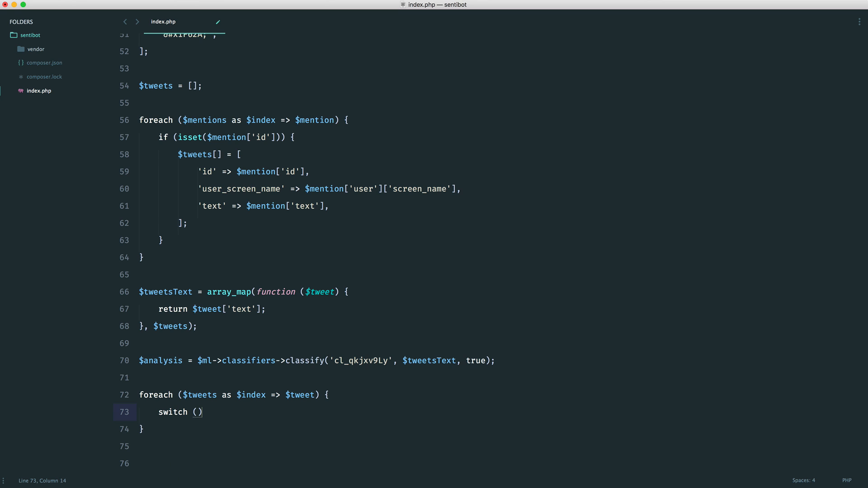
text({)
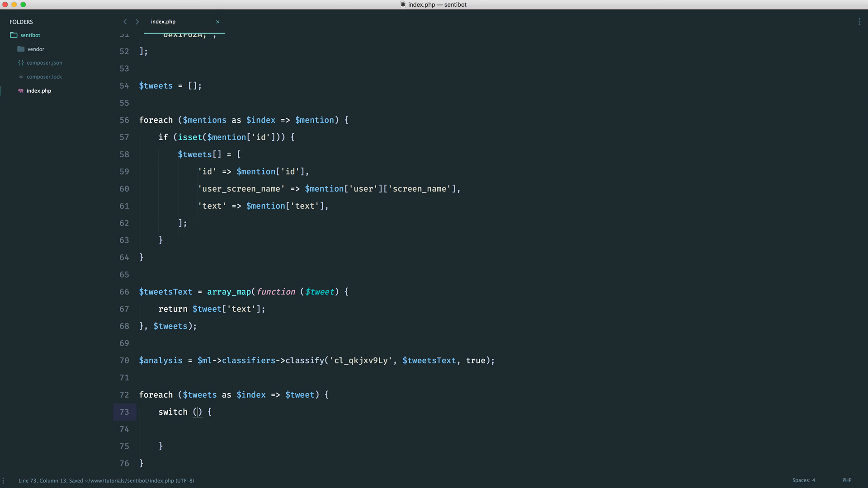
text(strtolower()
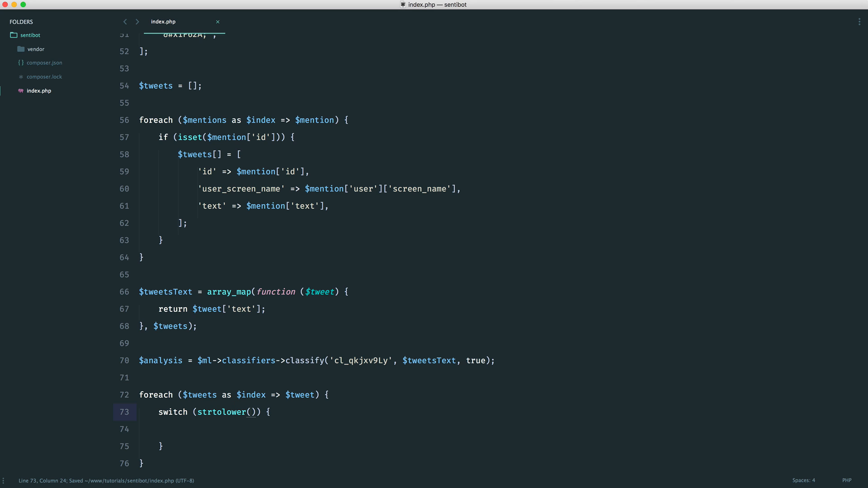
text($aa)
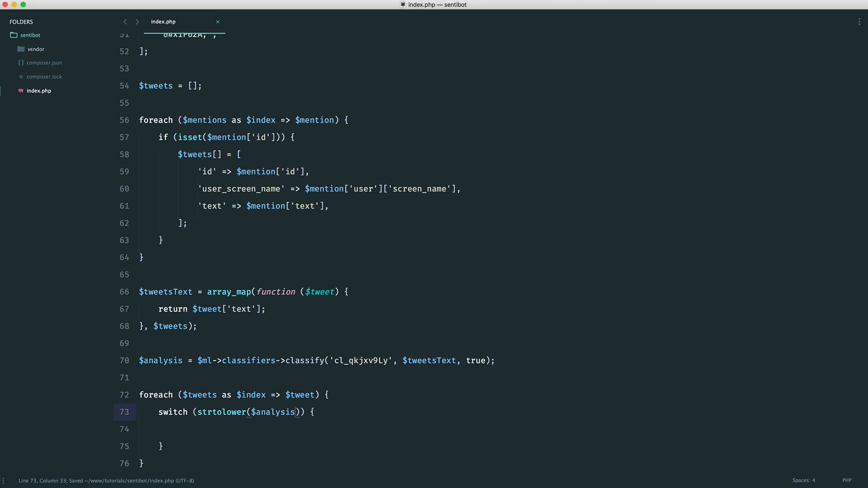
text(->result[)
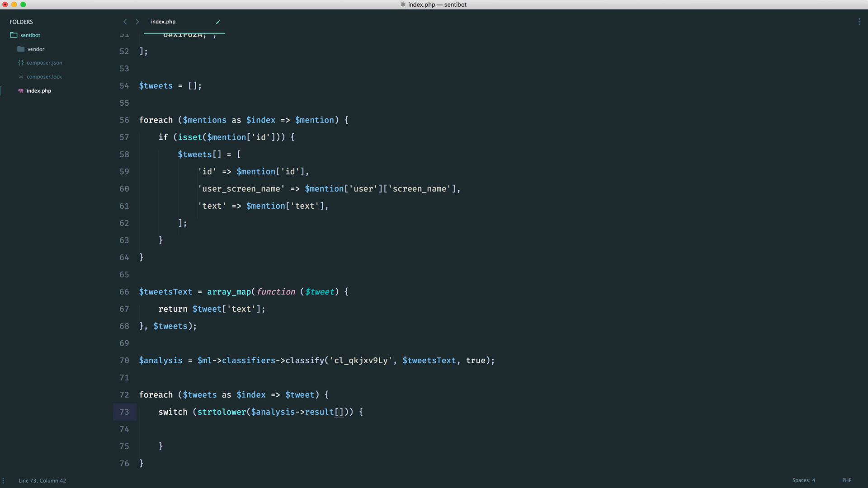
text($in)
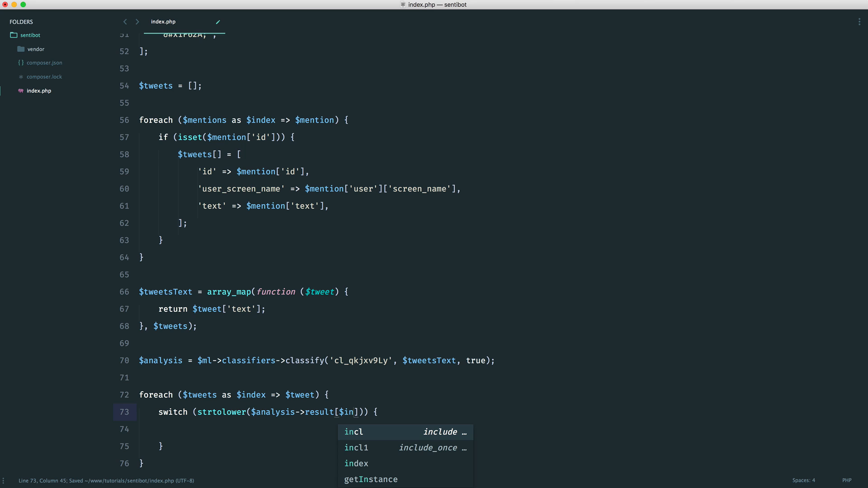
key(Tab)
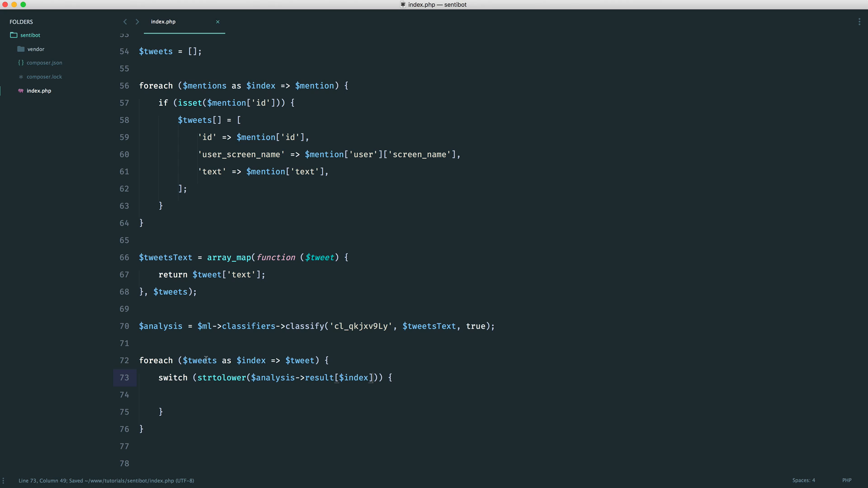
double_click(251, 360)
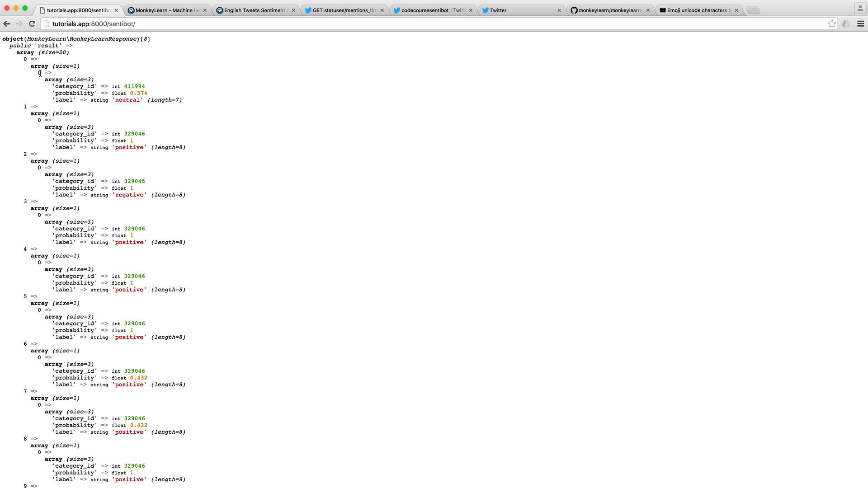
double_click(53, 79)
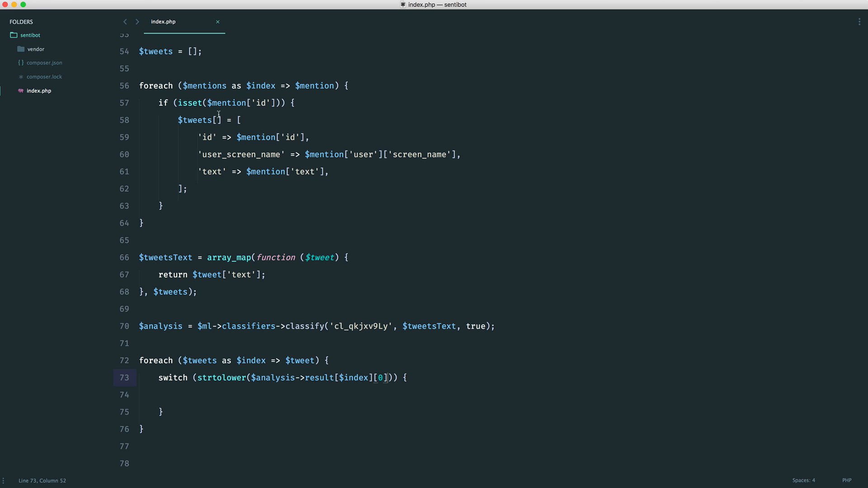
- Switch on ['label'] and add case 'positive' setting $emojiSet = $happyEmojis with break
text([''])
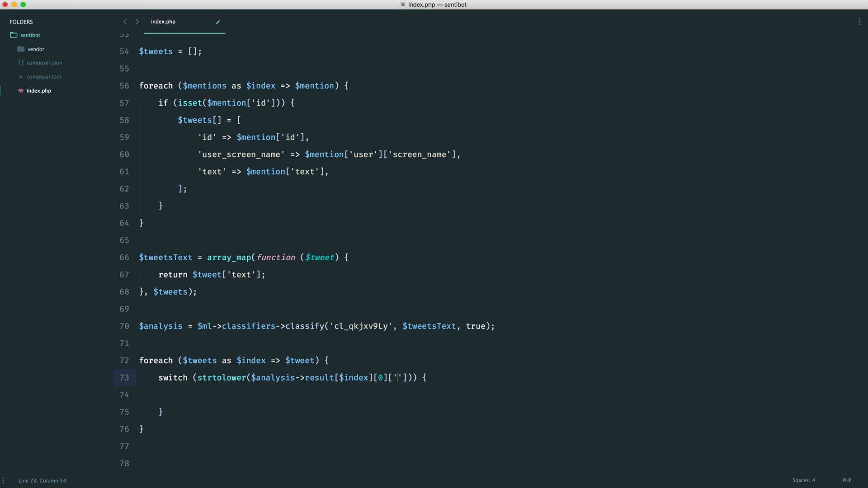
text(label)
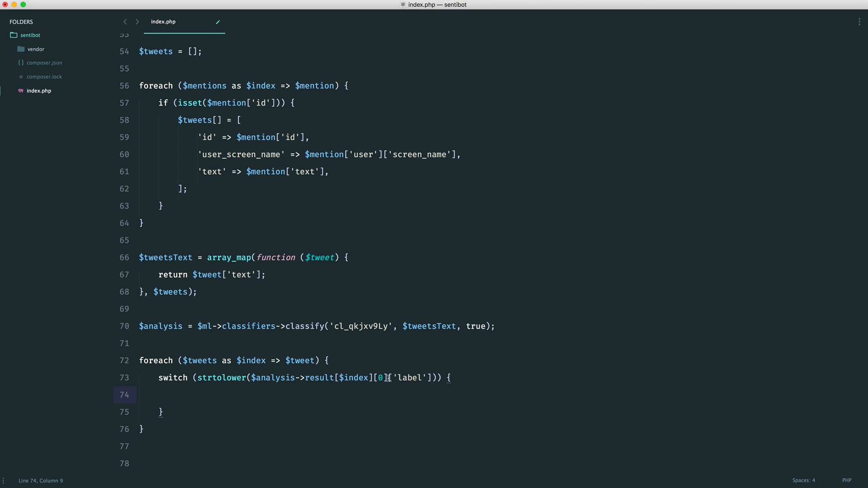
text(case 'positive':)
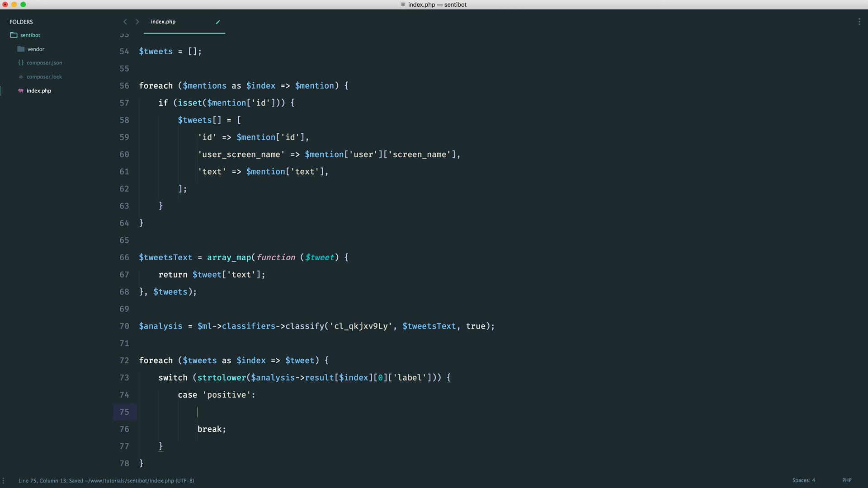
text($emojiSet =)
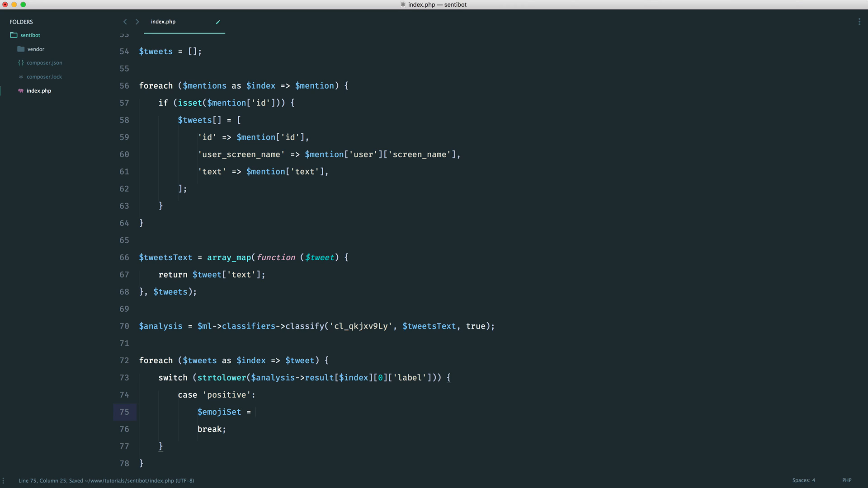
text($happyEmojis;)
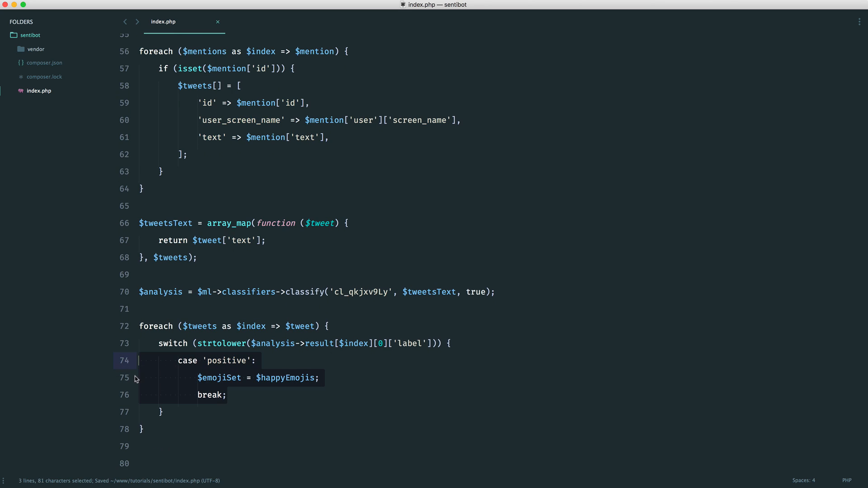
- Duplicate the case as neutral/$neutralEmojis and negative/$sadEmojis, then var_dump($emojiSet)
key(cmd+v)
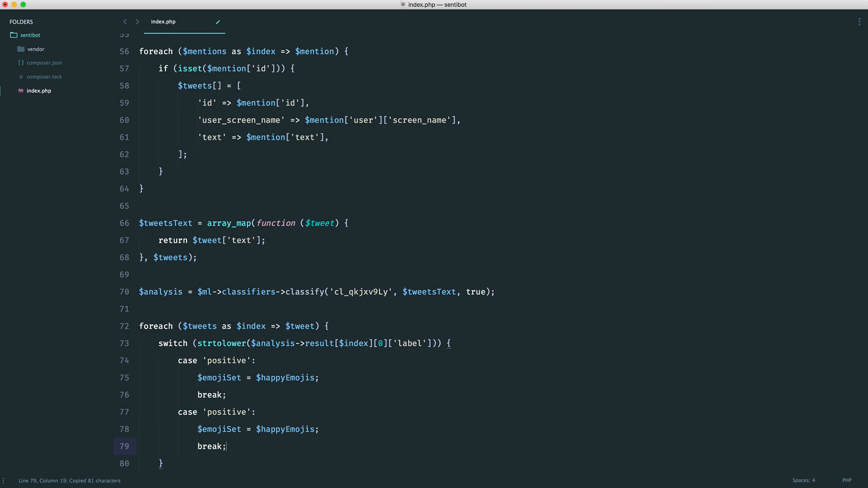
key(cmd+v)
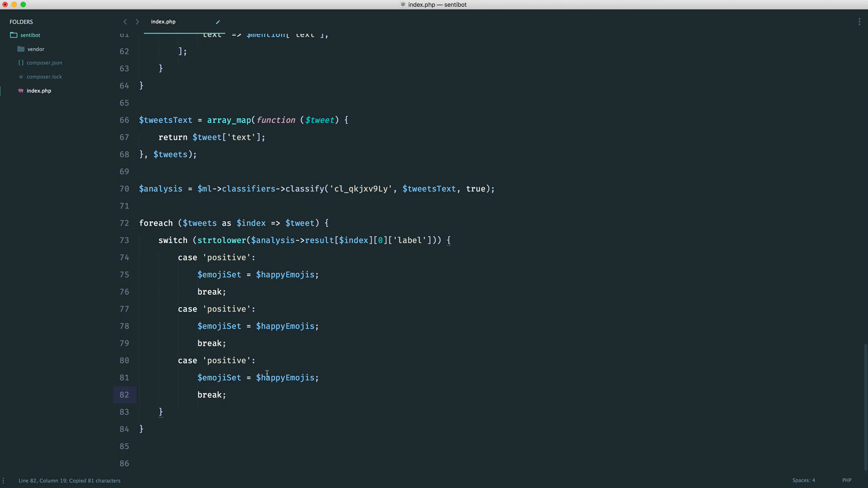
text(neutral)
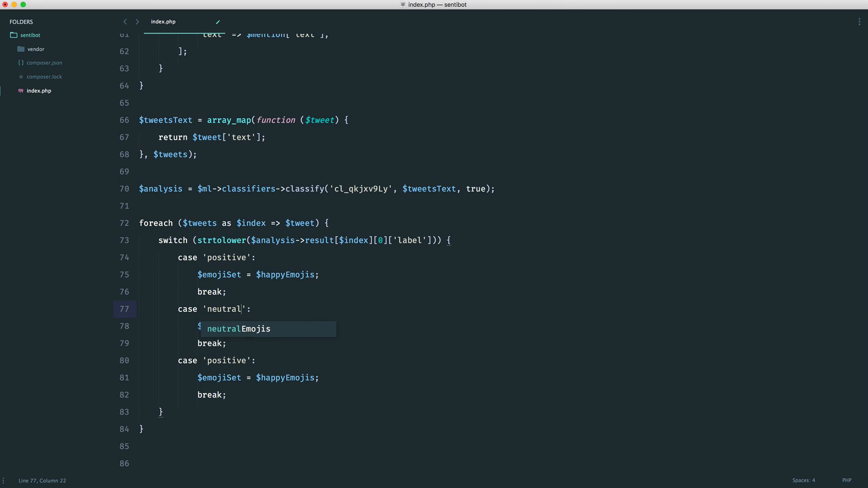
text(nega)
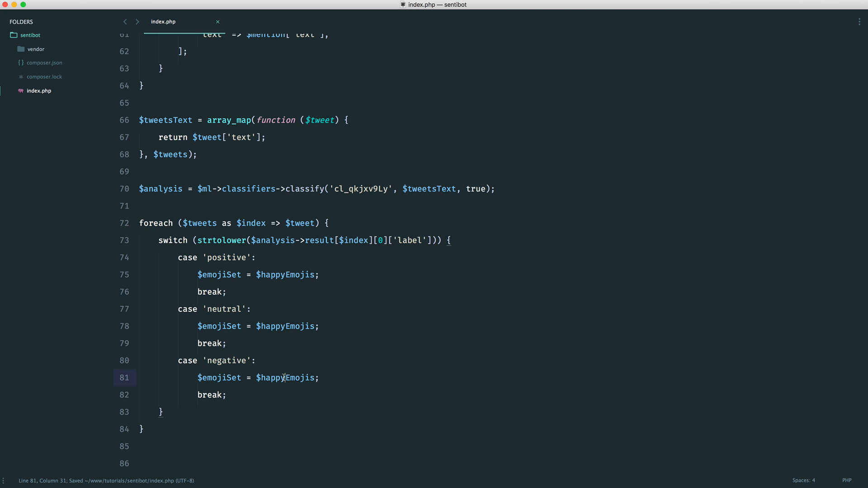
text(sadEmojis)
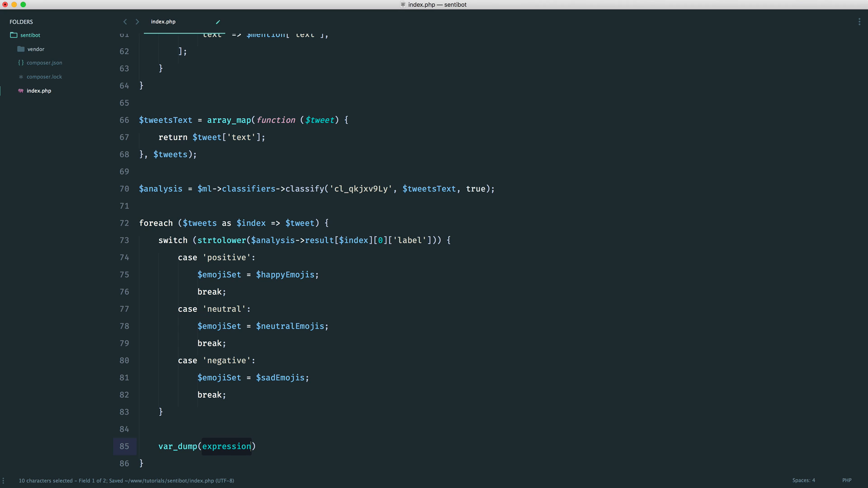
text($emojiSet)
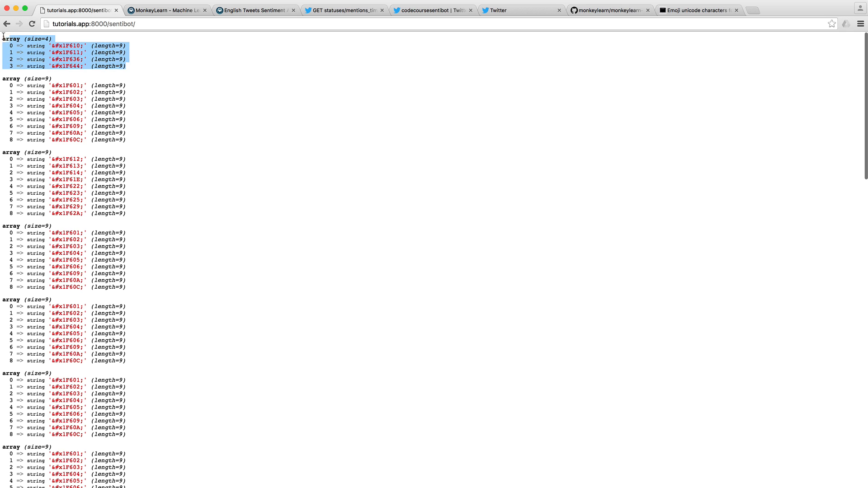
- Scroll through the per-tweet dumped emoji arrays on the sentibot page
scroll(down, 3)
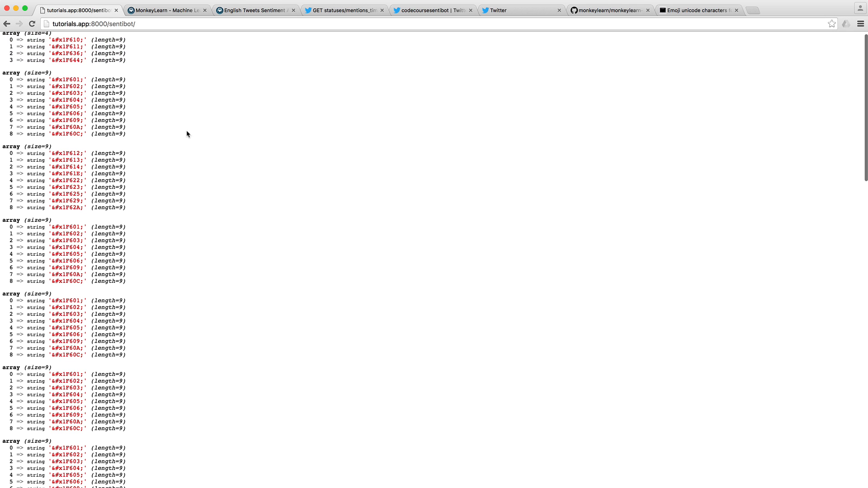
scroll(down, 3)
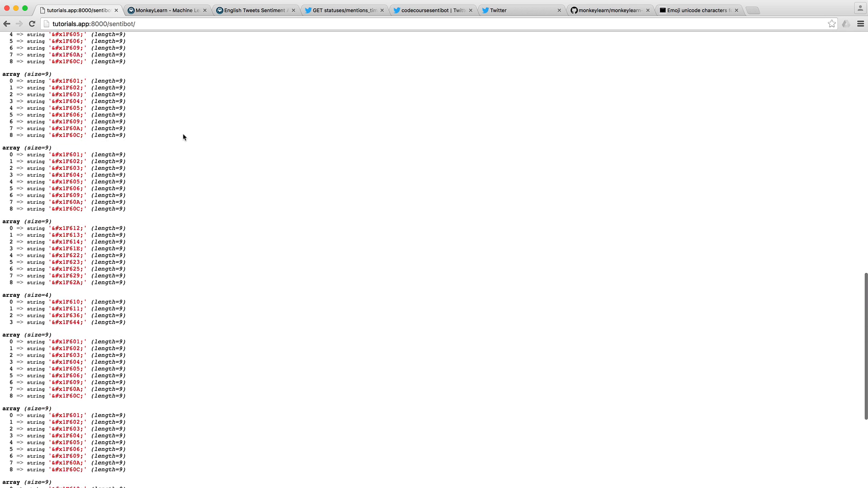
scroll(down, 3)
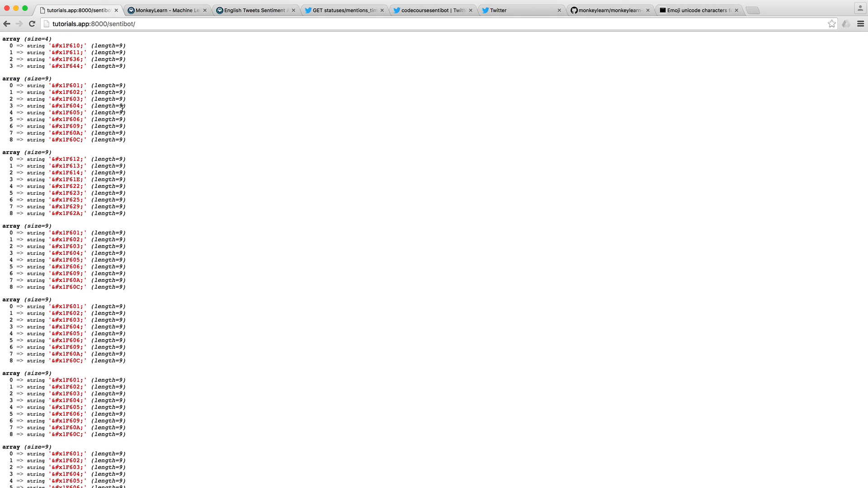
mouse_move(525, 264)
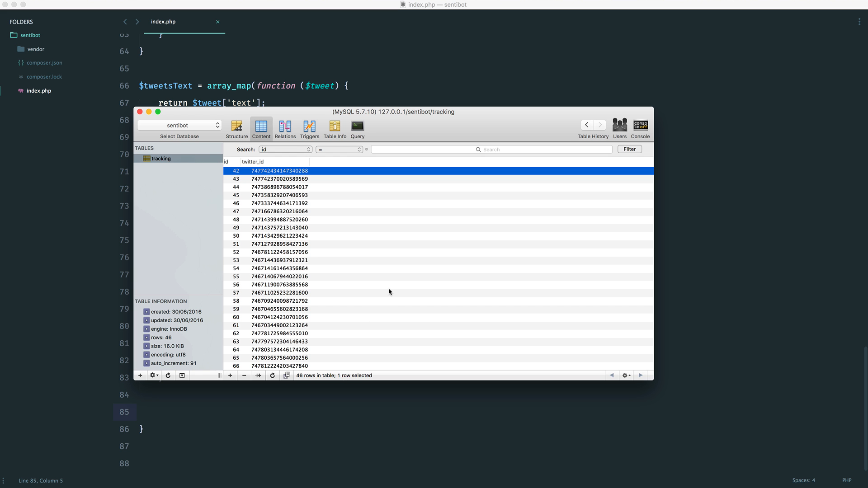
mouse_move(393, 263)
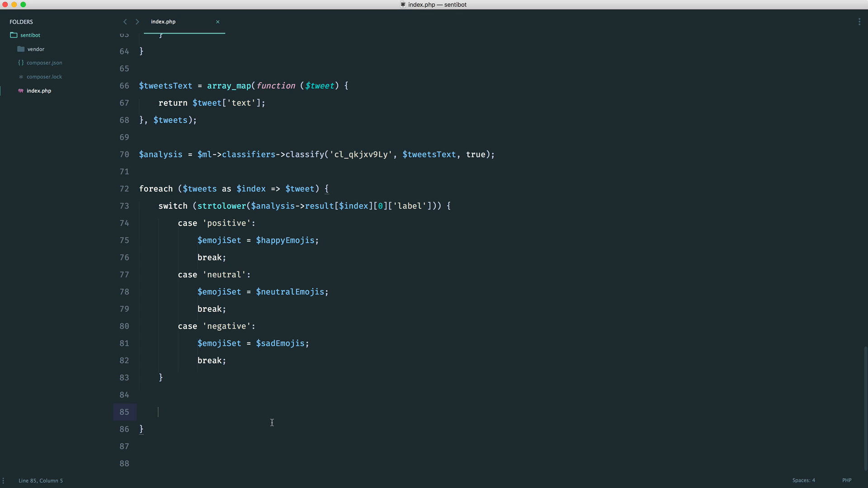
- Save, then add '// tweet the user' and '// track' comments after the switch
key(cmd+s)
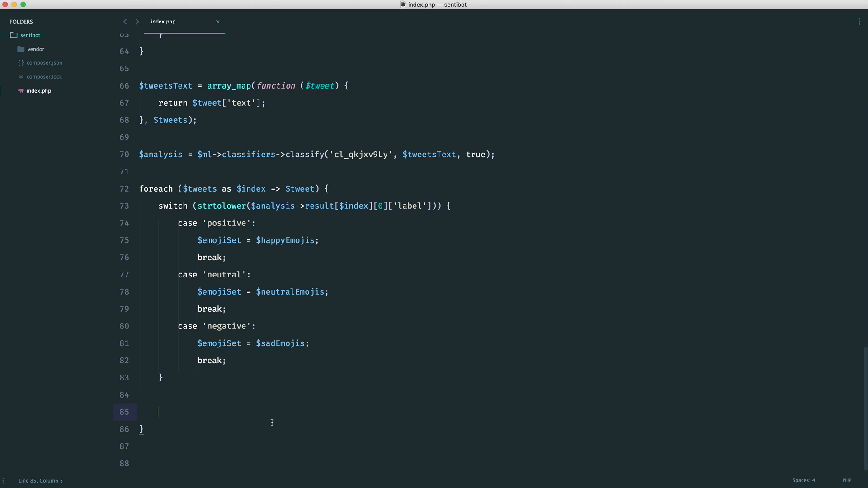
mouse_move(285, 455)
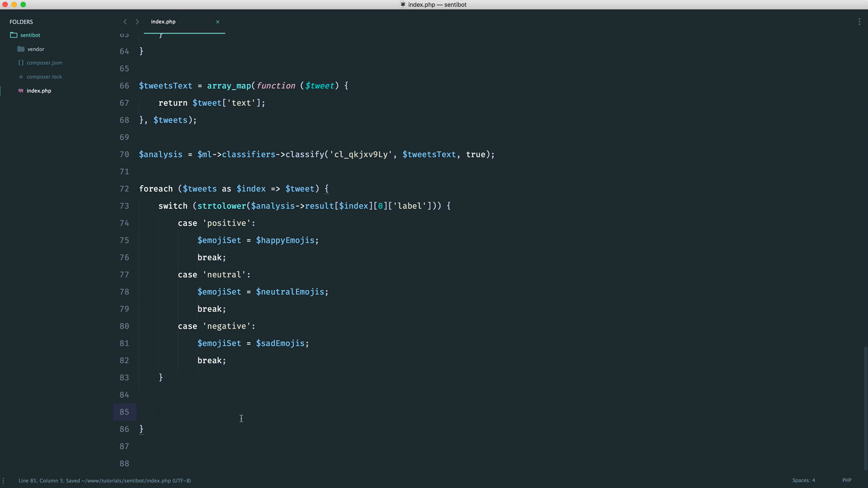
text(// tweet)
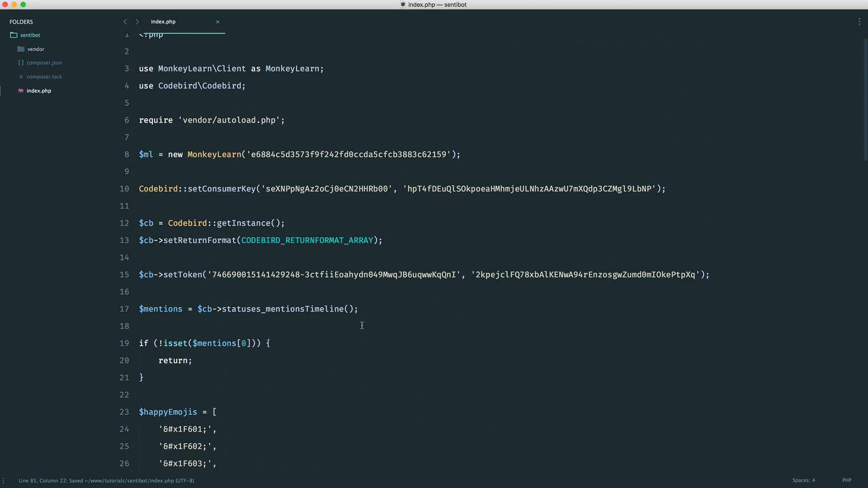
click(377, 307)
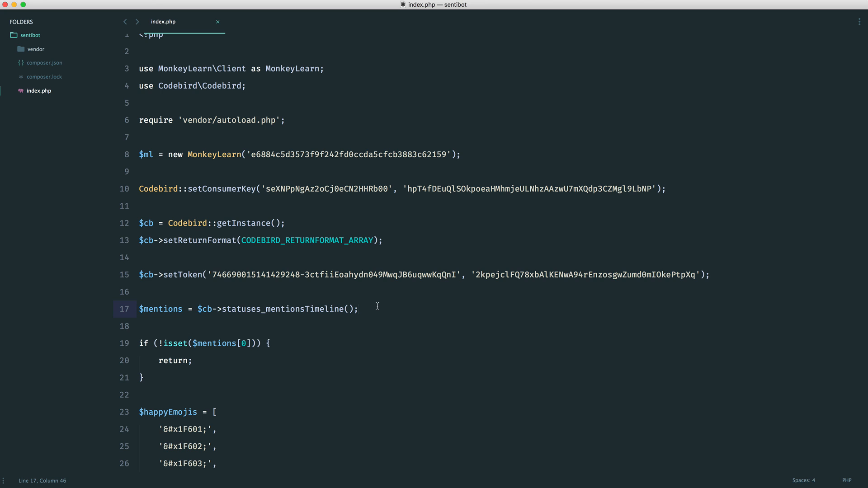
scroll(down, 3)
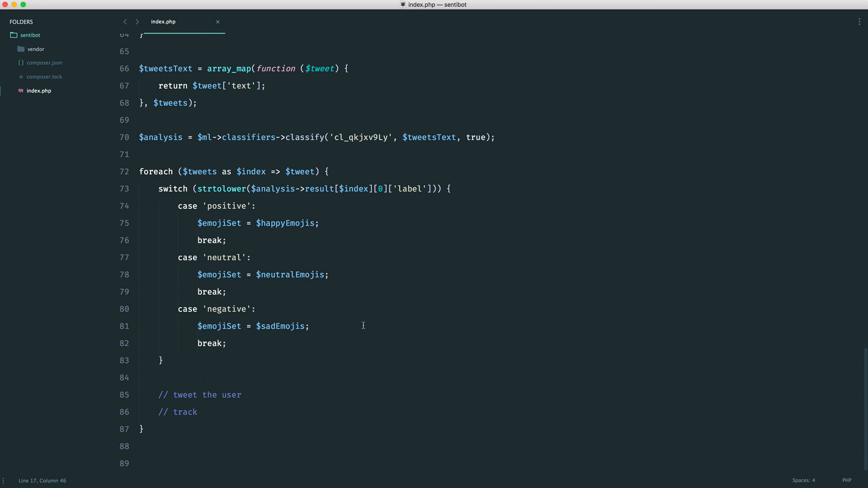